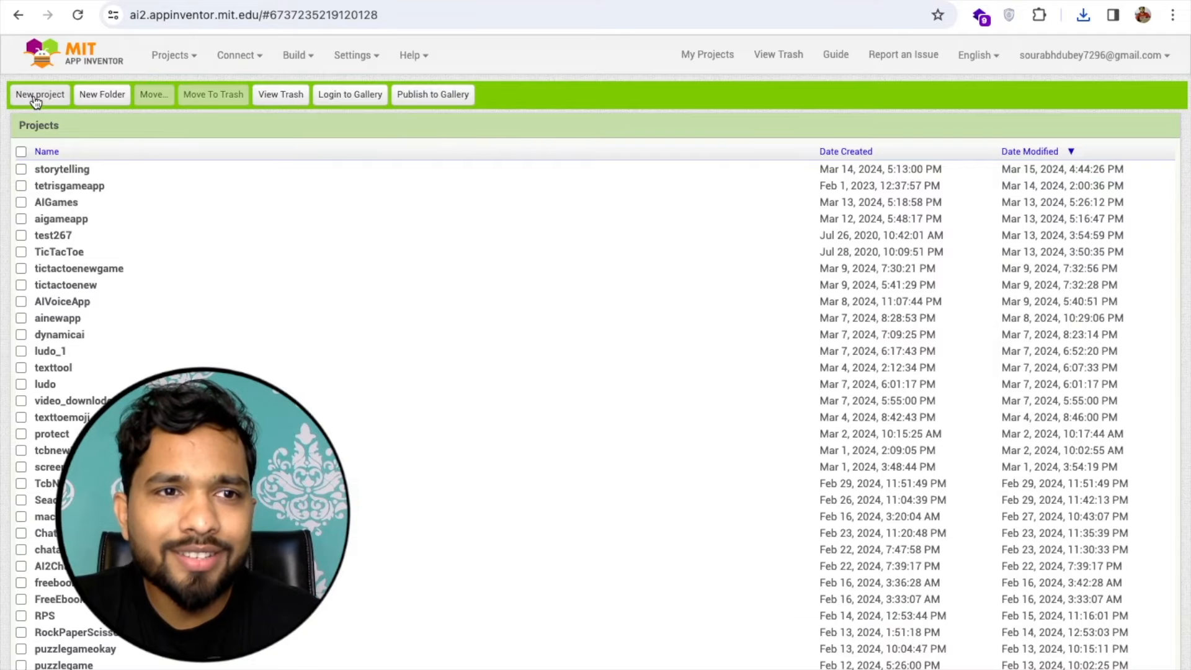
# Step: Create a new project named AIStorytellingApp
pyautogui.click(39, 94)
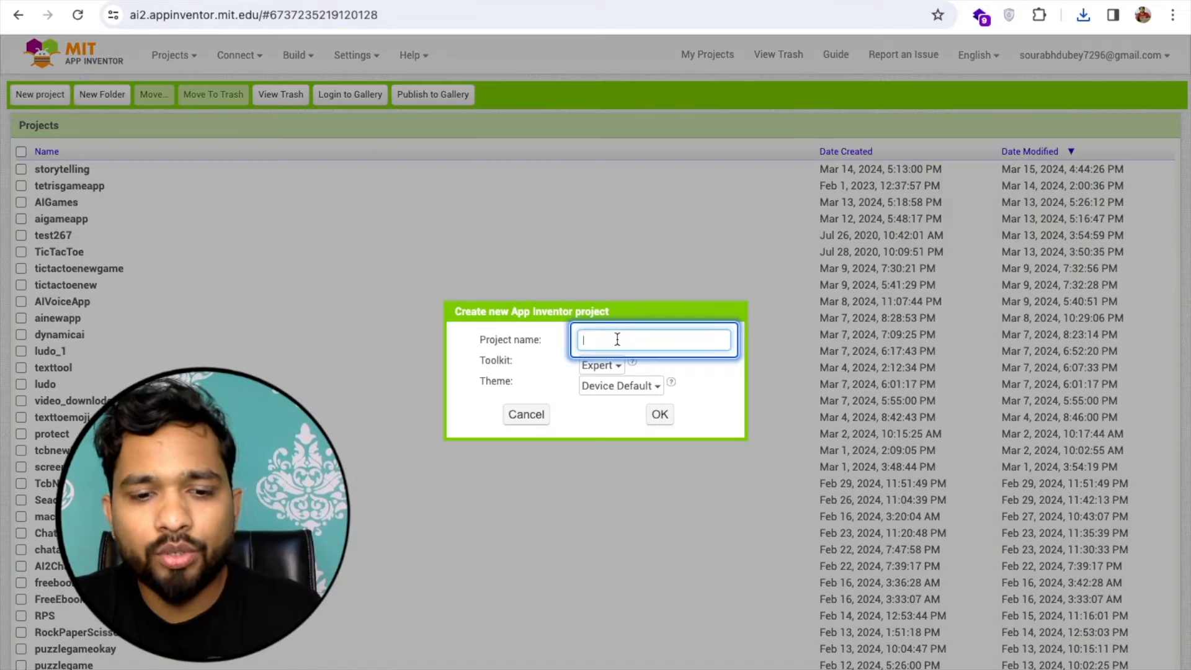
pyautogui.write('AIStorytellingApp')
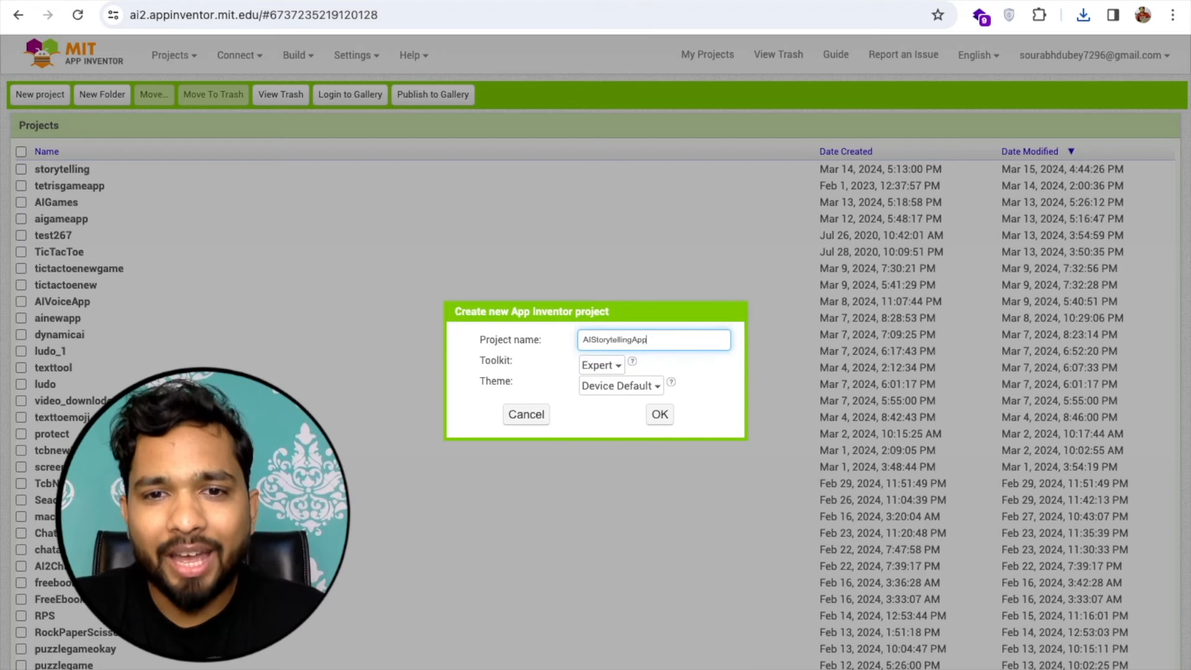
pyautogui.click(658, 413)
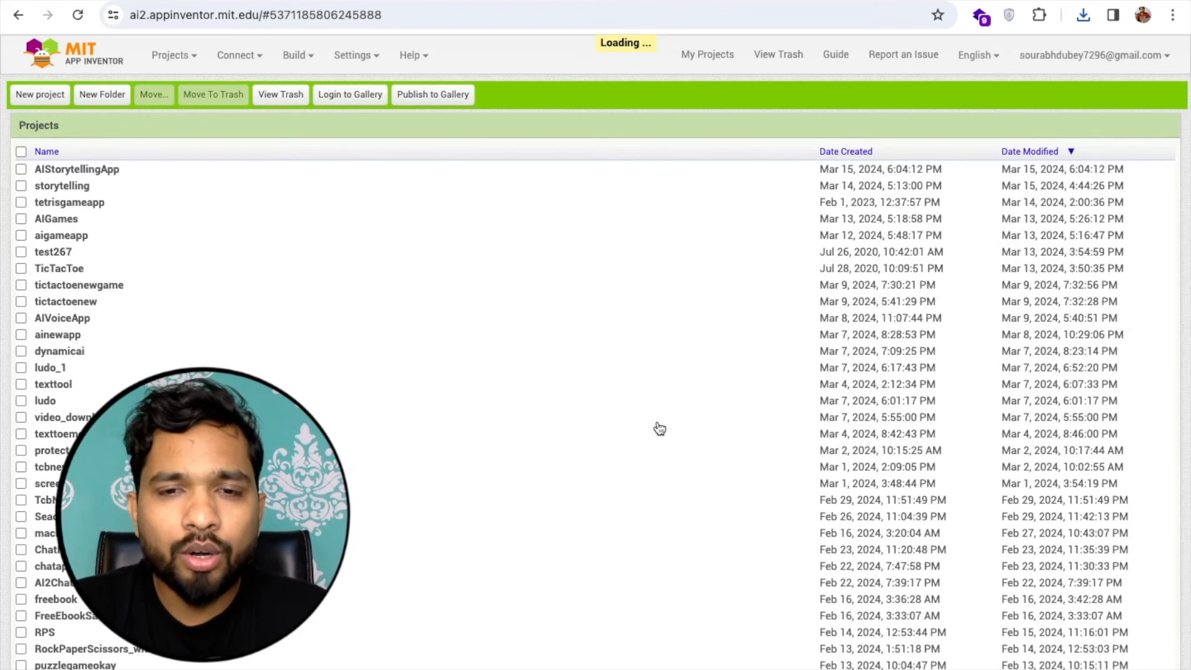
# Step: Add a VerticalArrangement to Screen1 with Height and Width set to Fill parent
pyautogui.click(75, 168)
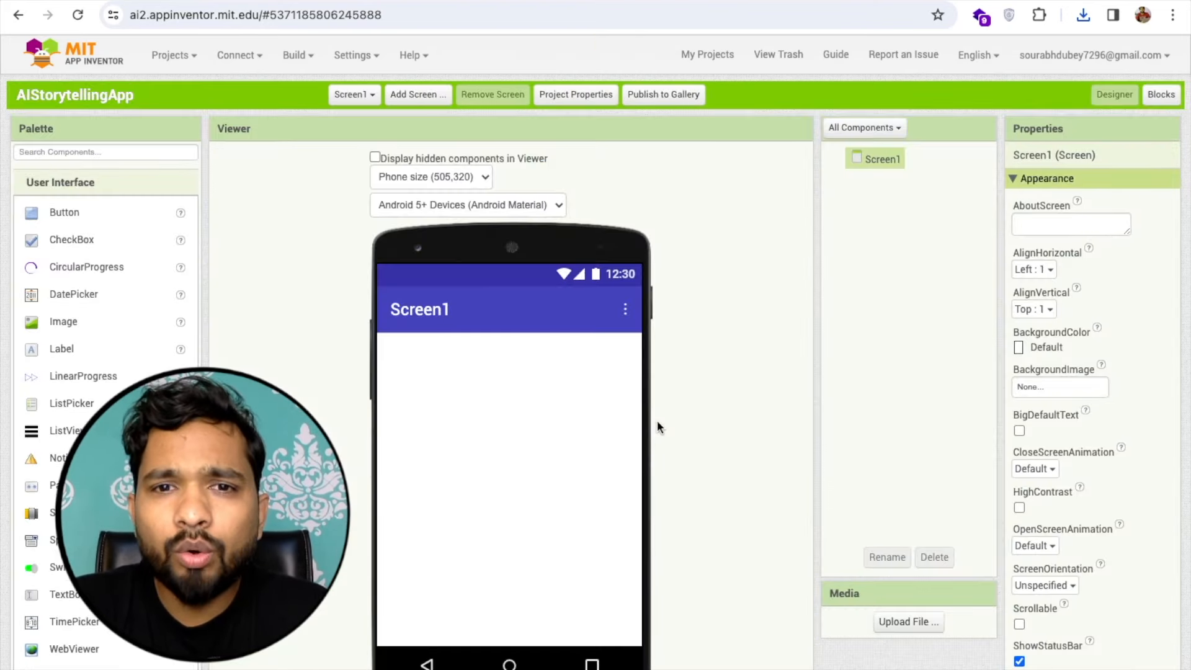
pyautogui.scroll(-3)
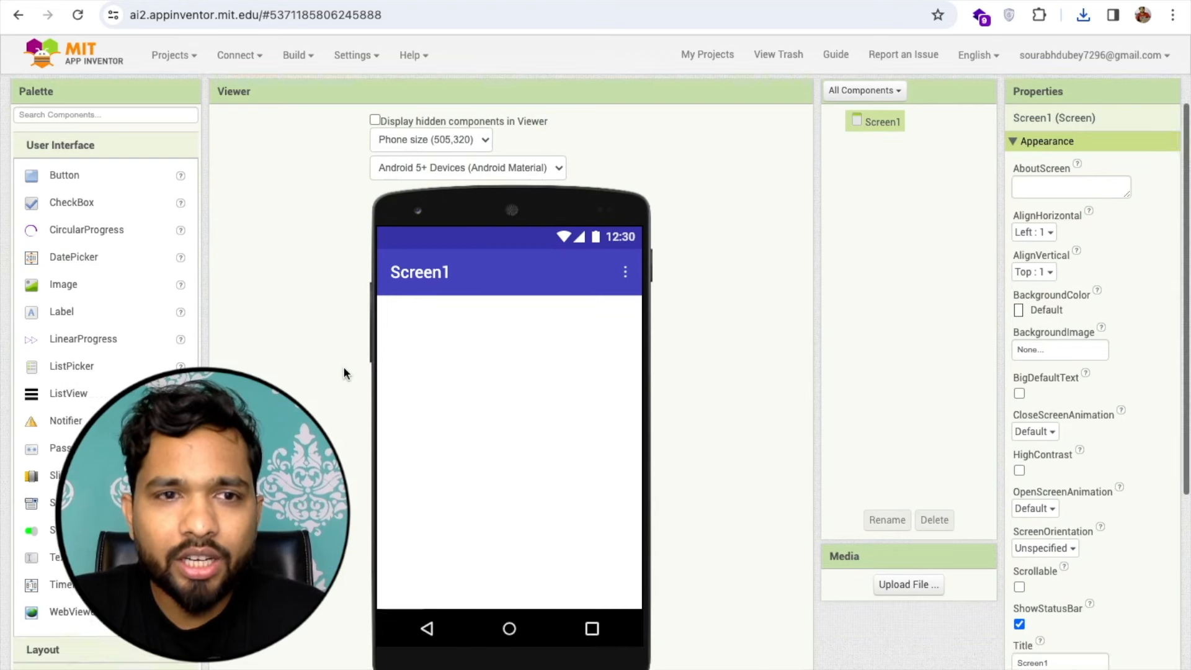
pyautogui.scroll(-3)
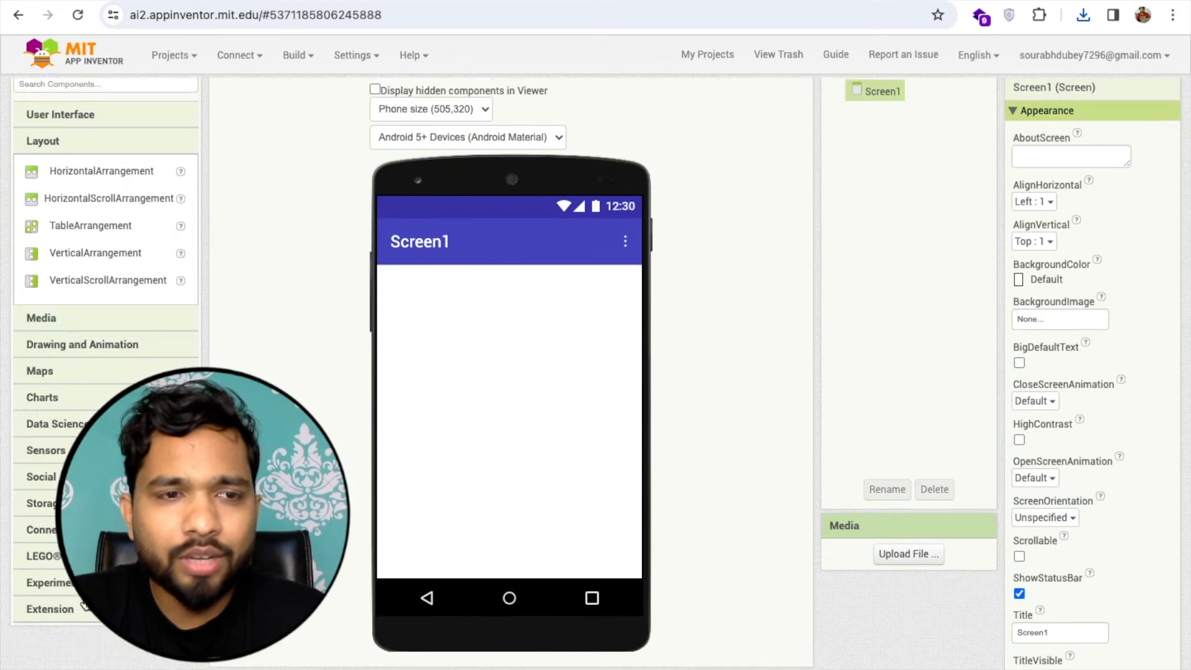
pyautogui.moveTo(95, 252); pyautogui.dragTo(463, 405)
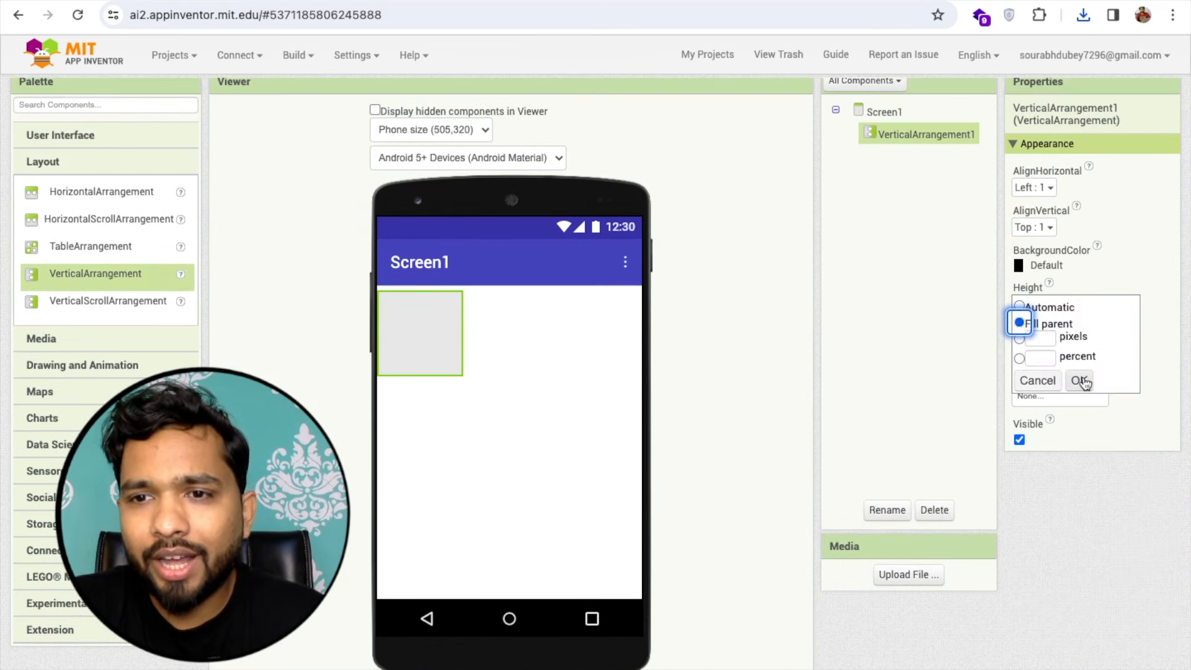
pyautogui.click(1078, 380)
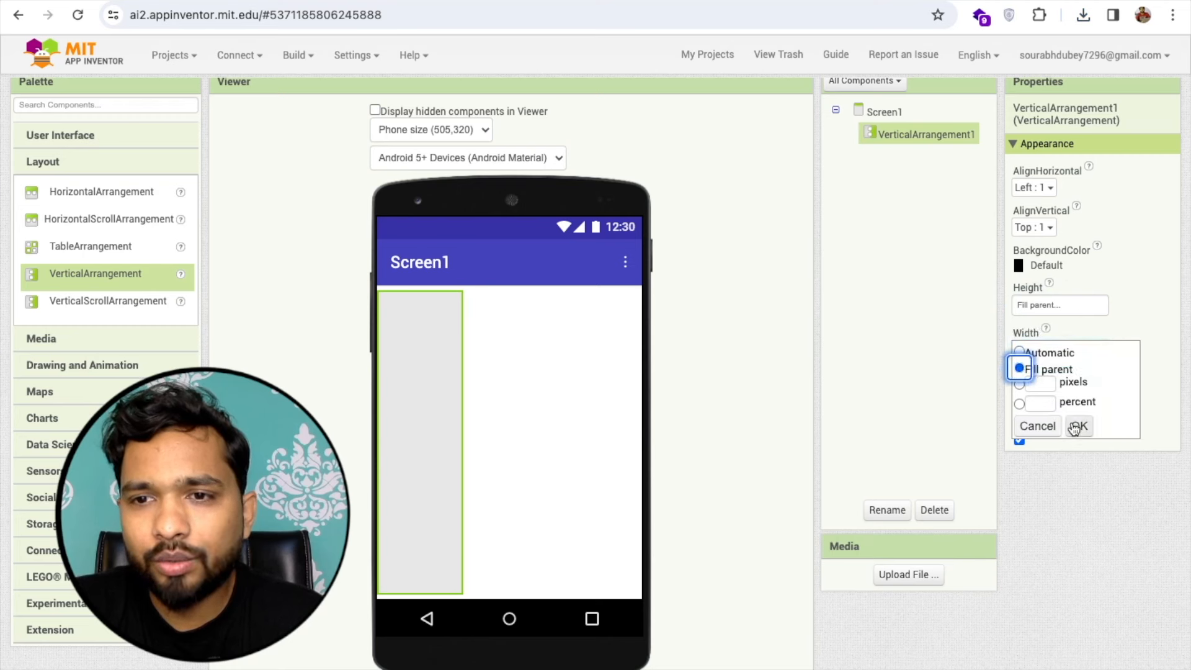
pyautogui.click(1079, 425)
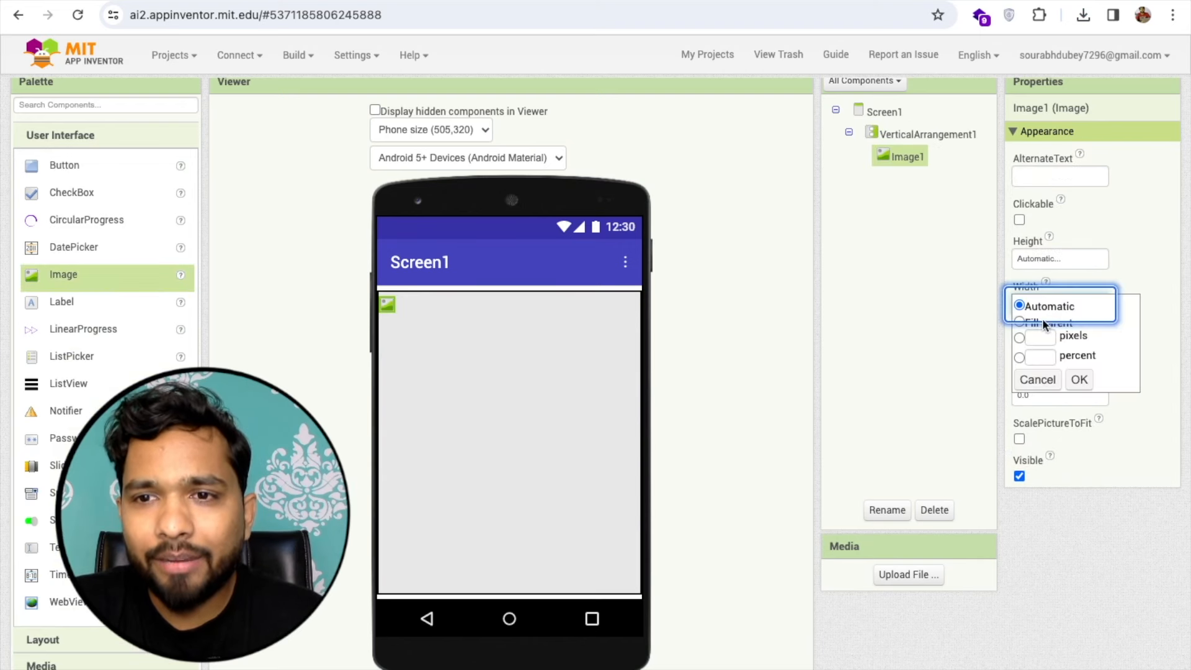
# Step: Set Image1's Width and Height to Fill parent
pyautogui.click(1078, 379)
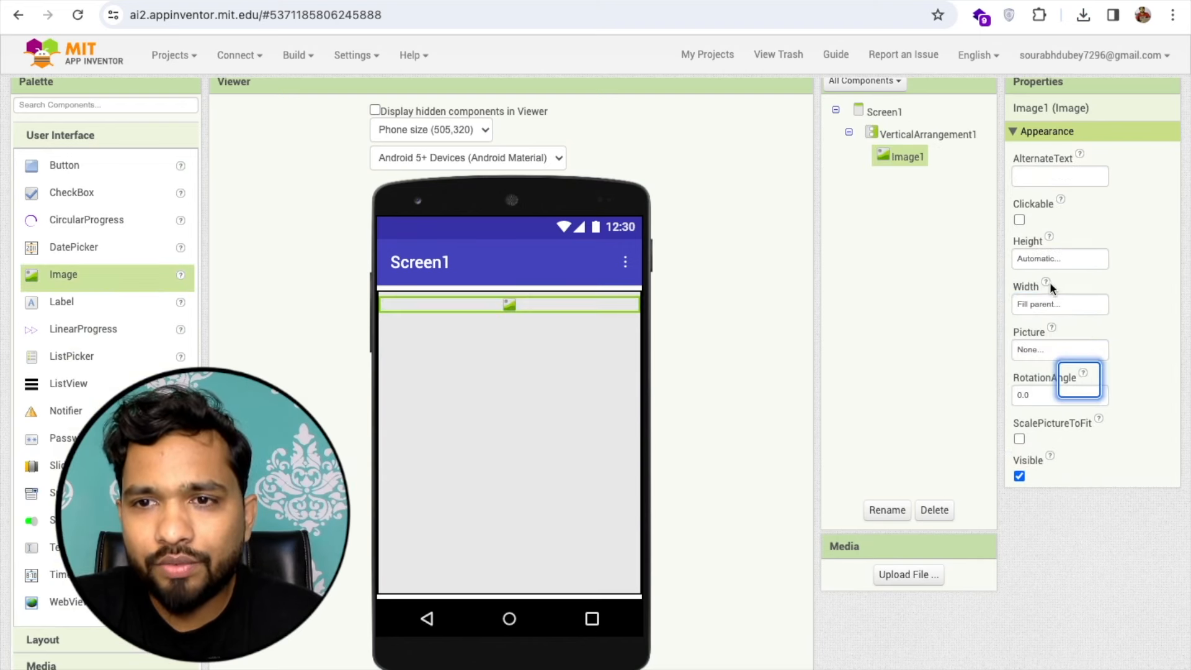
pyautogui.click(1059, 304)
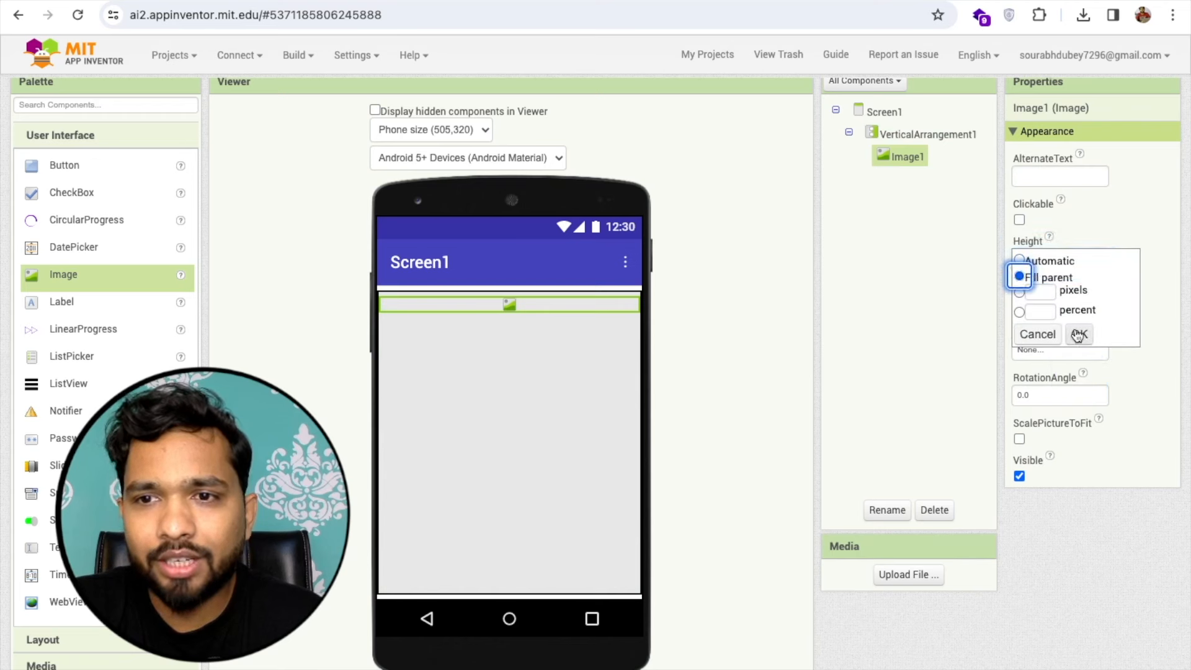
pyautogui.click(1079, 334)
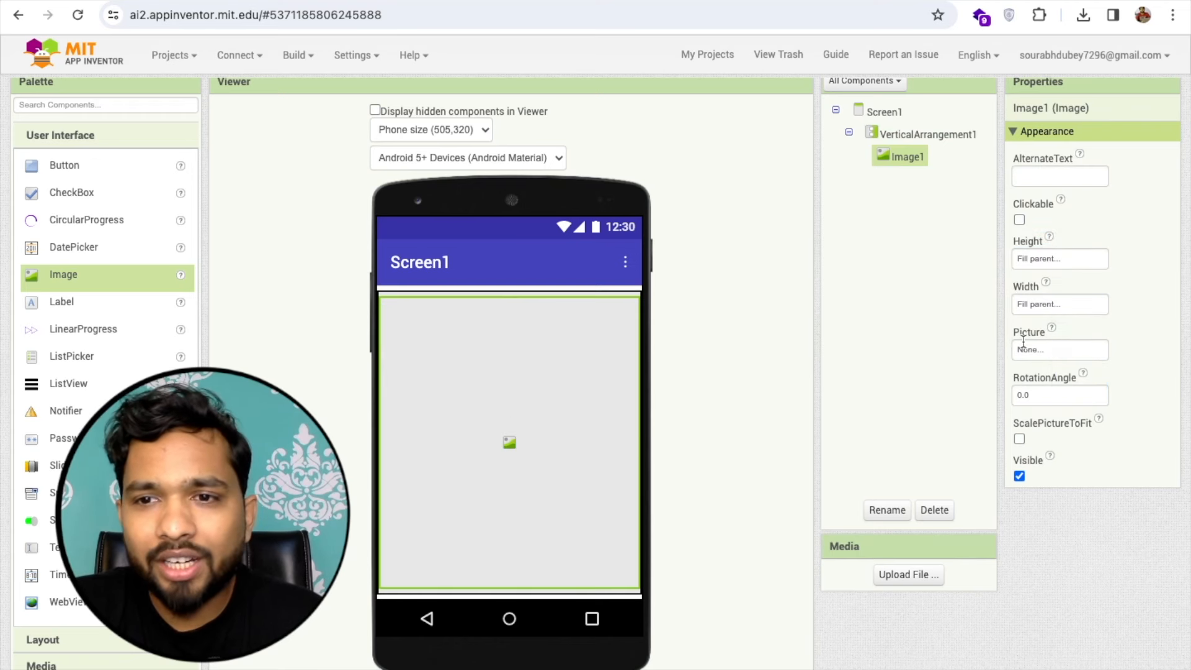
# Step: Upload the robot PNG as Image1's Picture
pyautogui.click(1058, 348)
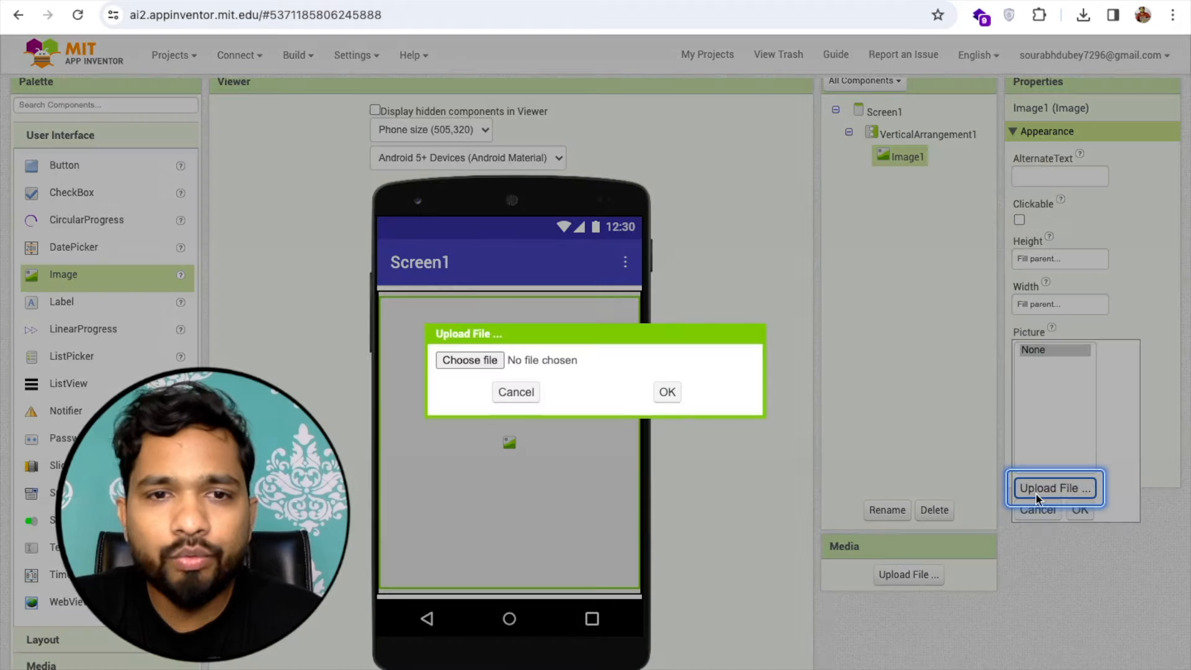
pyautogui.click(470, 359)
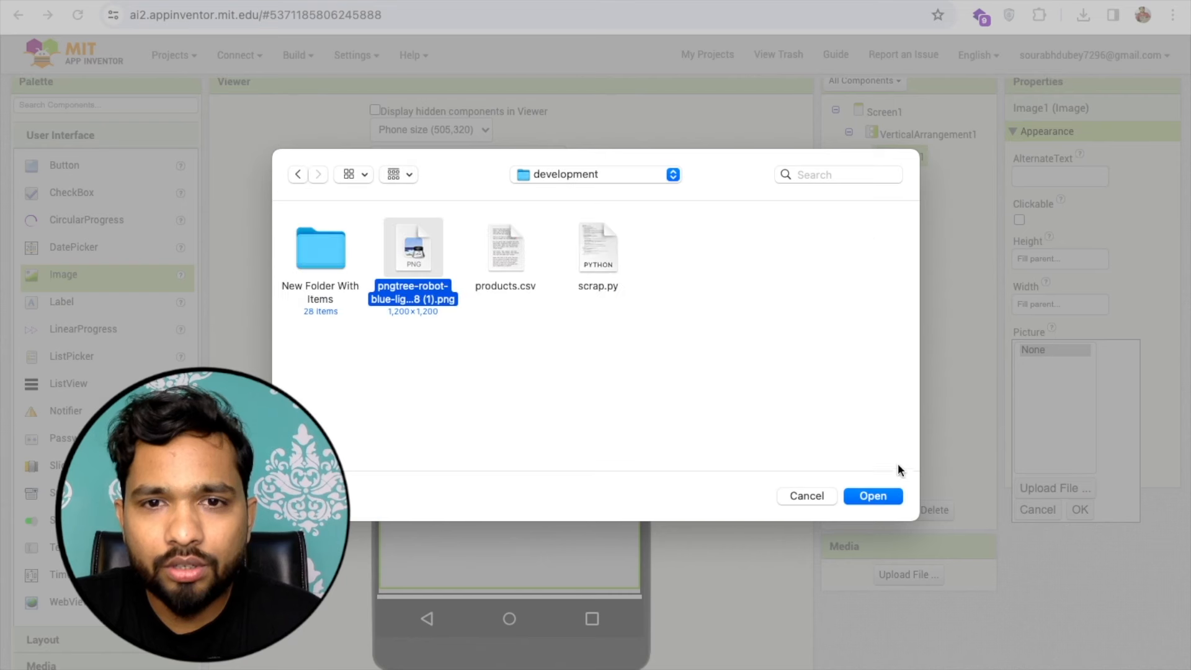
pyautogui.click(872, 495)
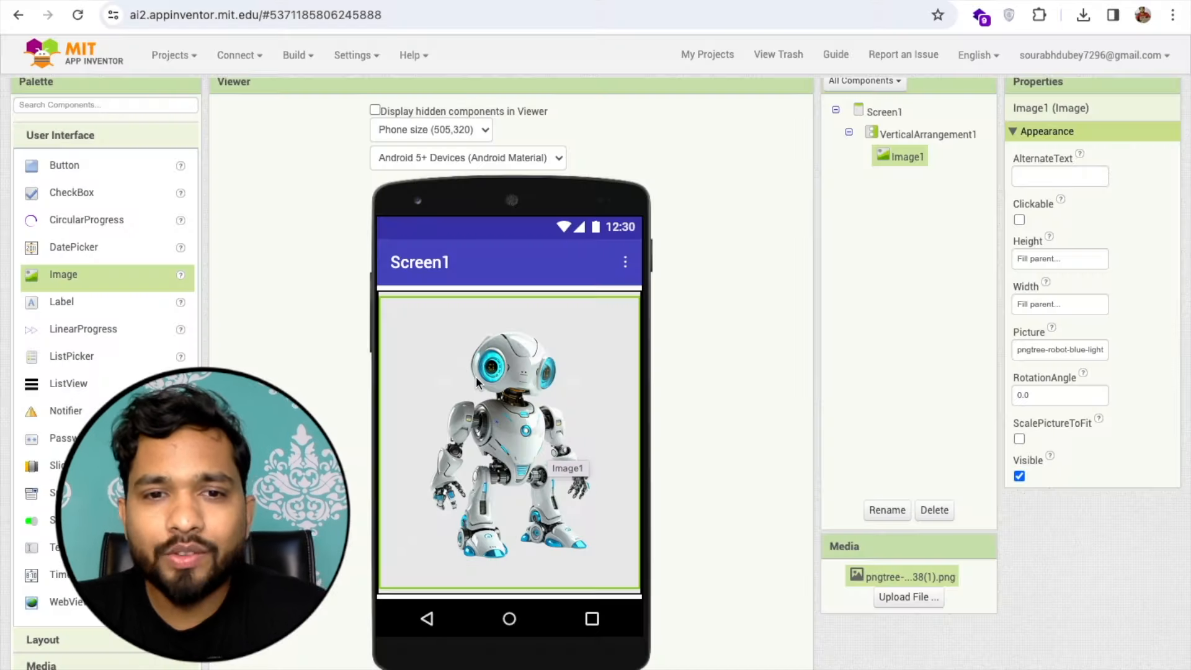
pyautogui.moveTo(549, 370)
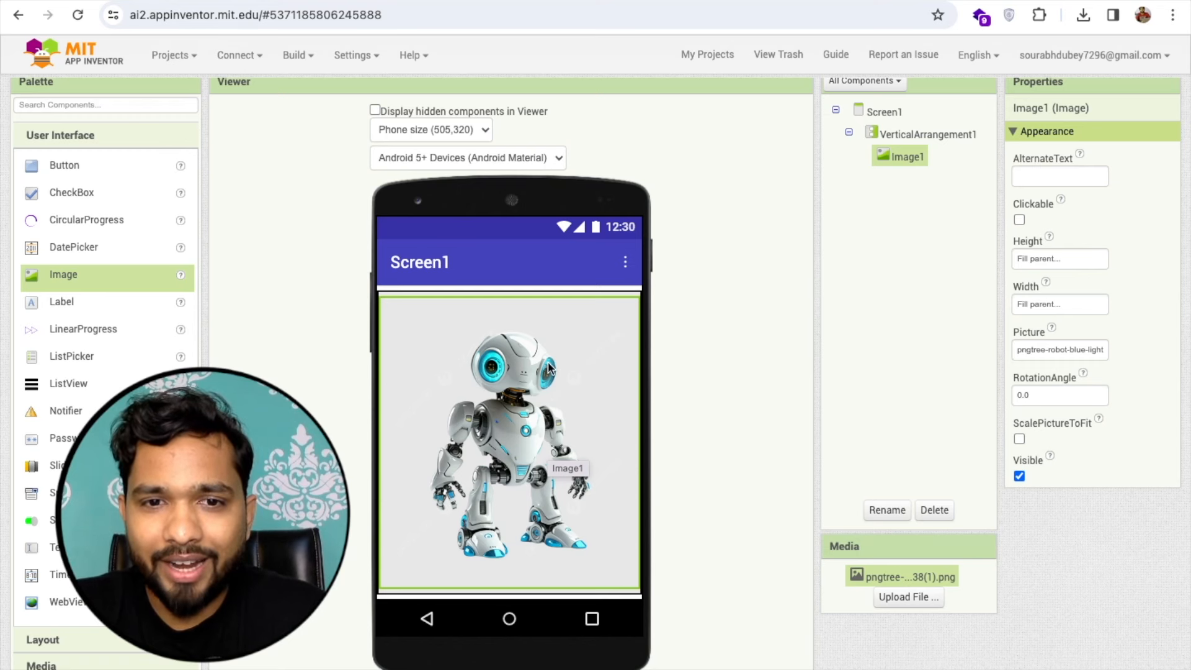
pyautogui.moveTo(353, 296)
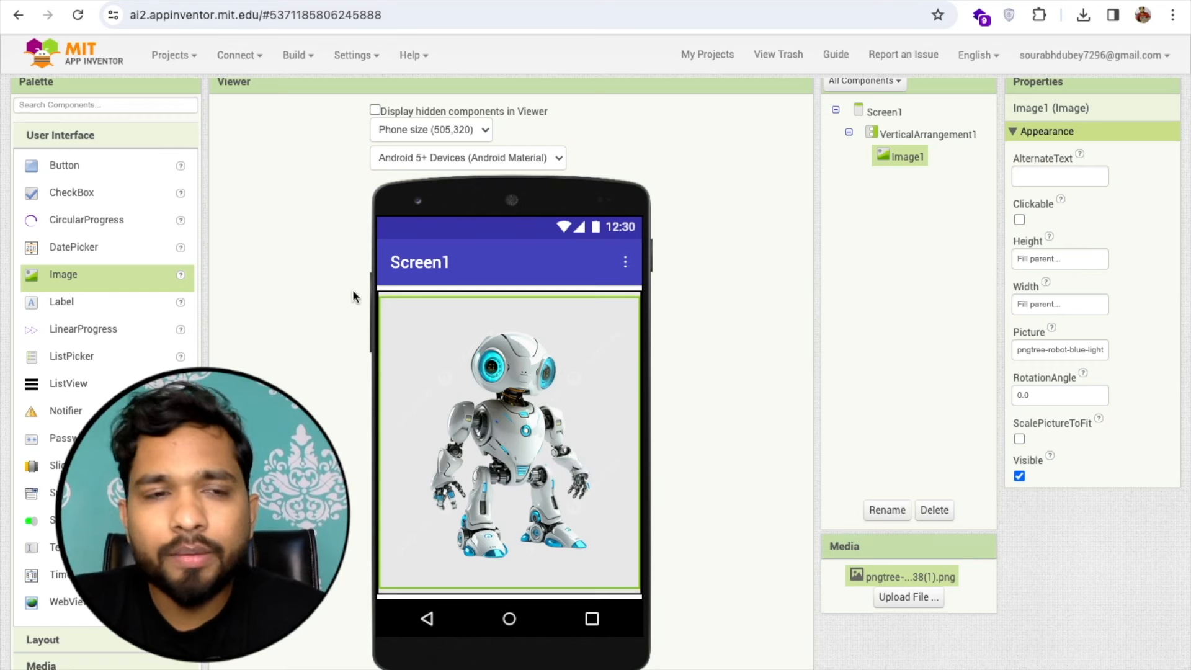
# Step: Add a button under Image1, center the arrangement horizontally, and label the button 'Tell Me'
pyautogui.moveTo(64, 165); pyautogui.dragTo(462, 515)
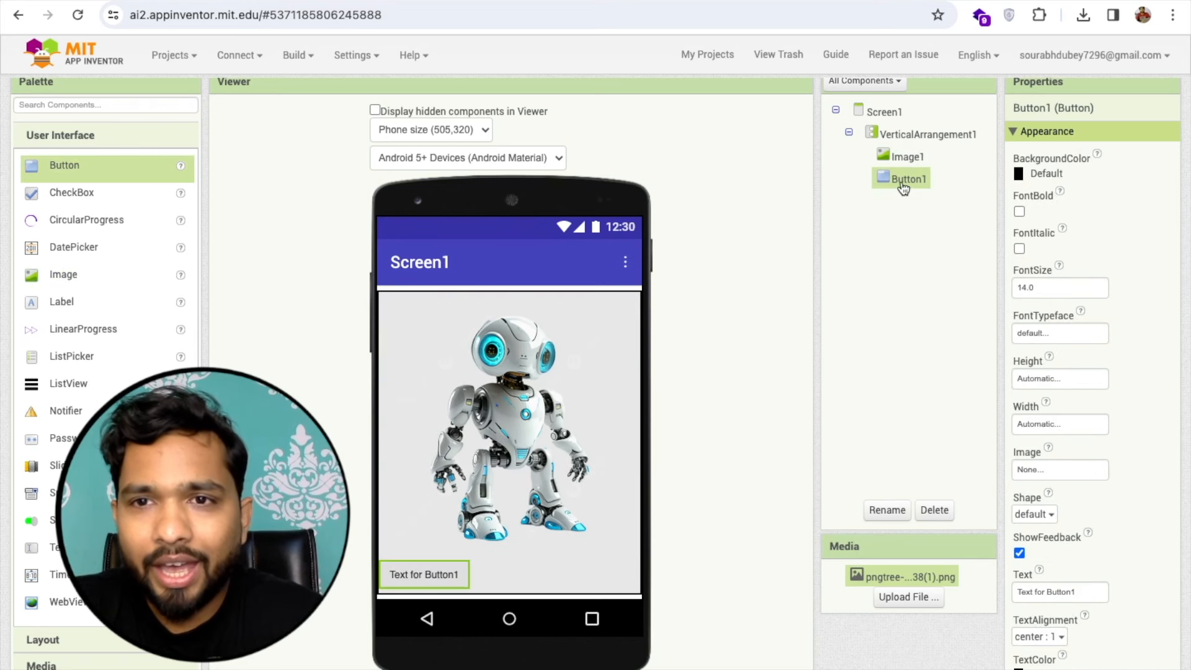
pyautogui.click(928, 135)
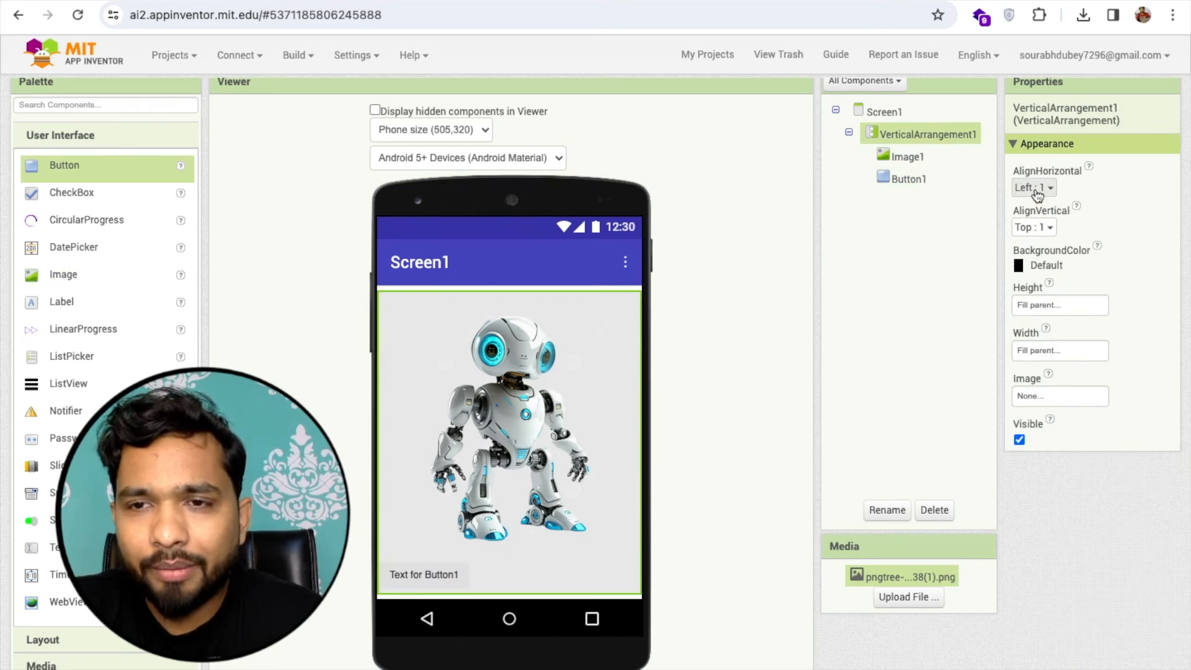
pyautogui.click(1034, 187)
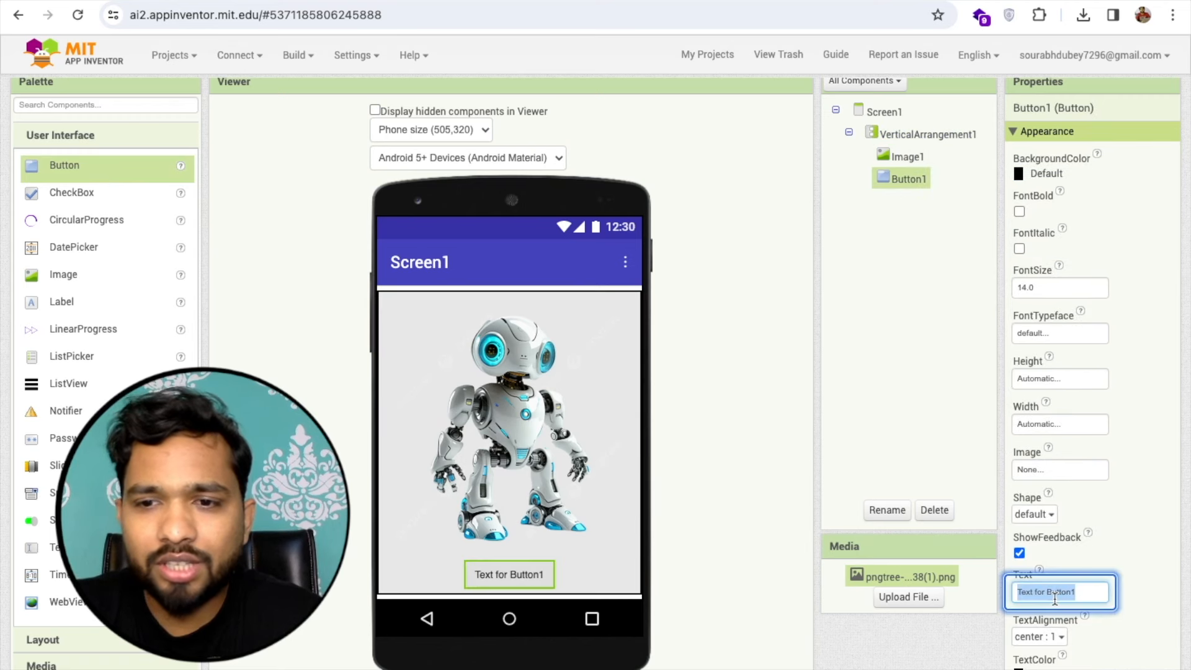
pyautogui.write('TEll')
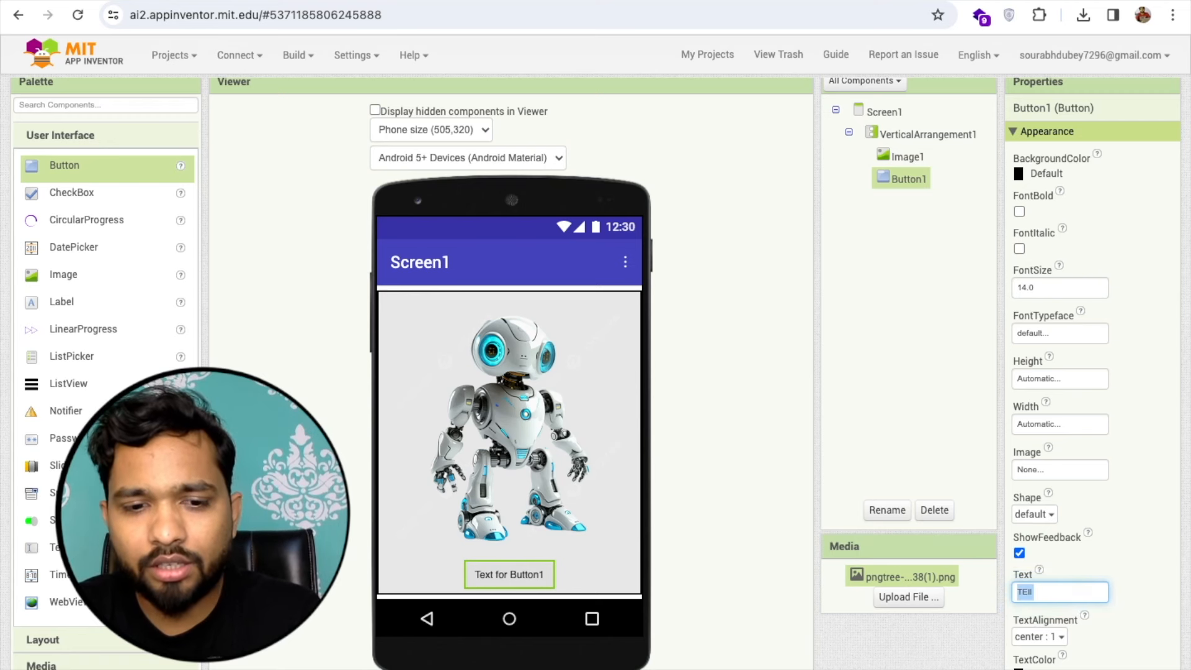
pyautogui.write('Tell Me')
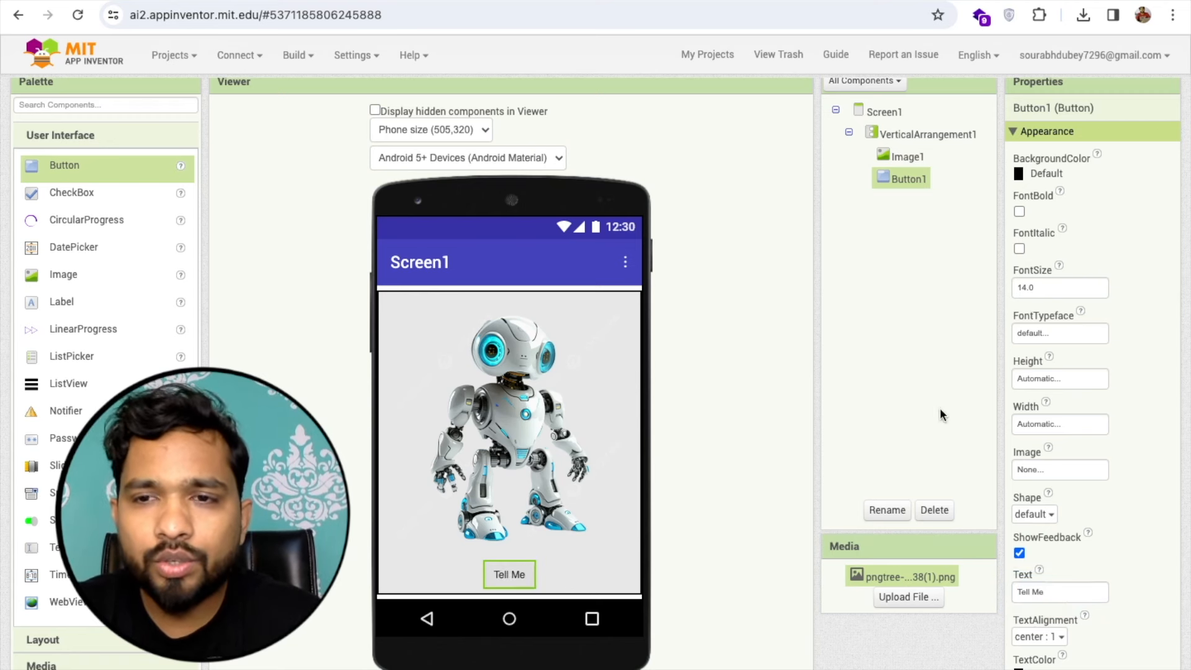
# Step: Give the Tell Me button font size 20, a purple background and bold text
pyautogui.click(1058, 288)
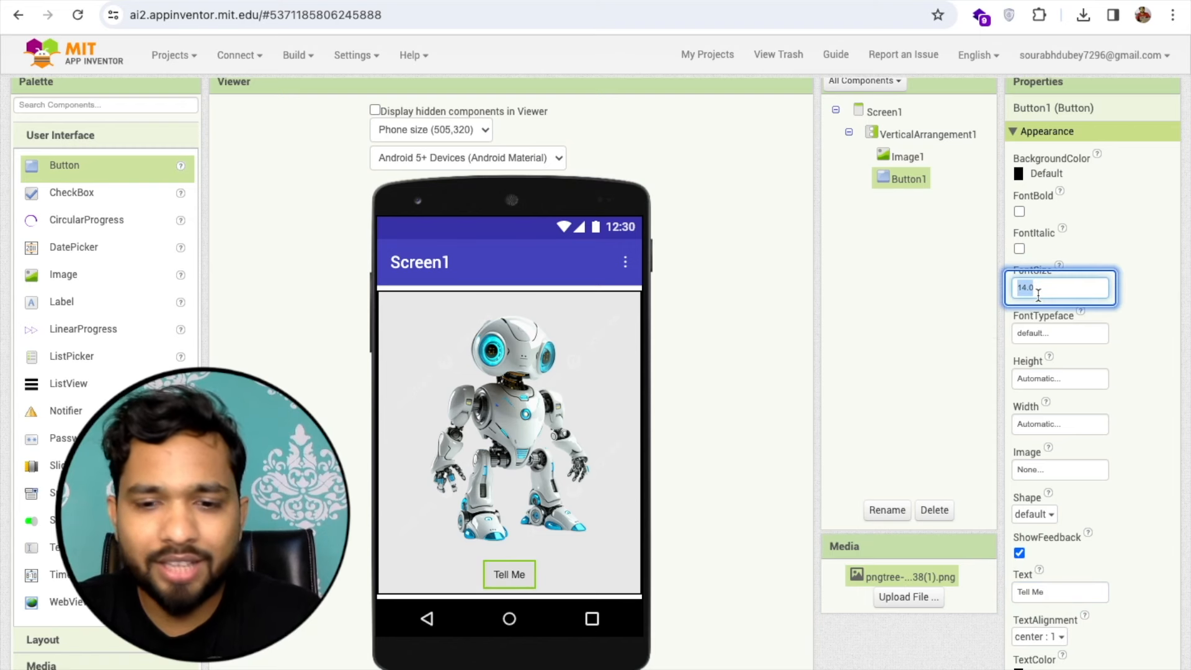
pyautogui.write('2')
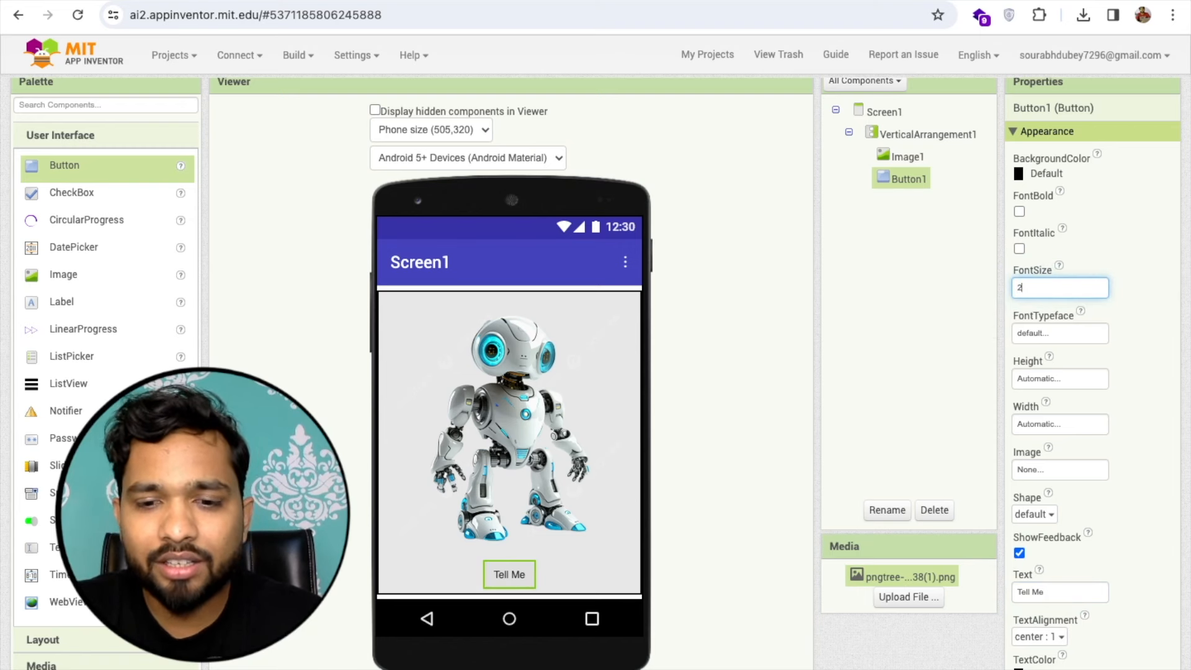
pyautogui.write('0')
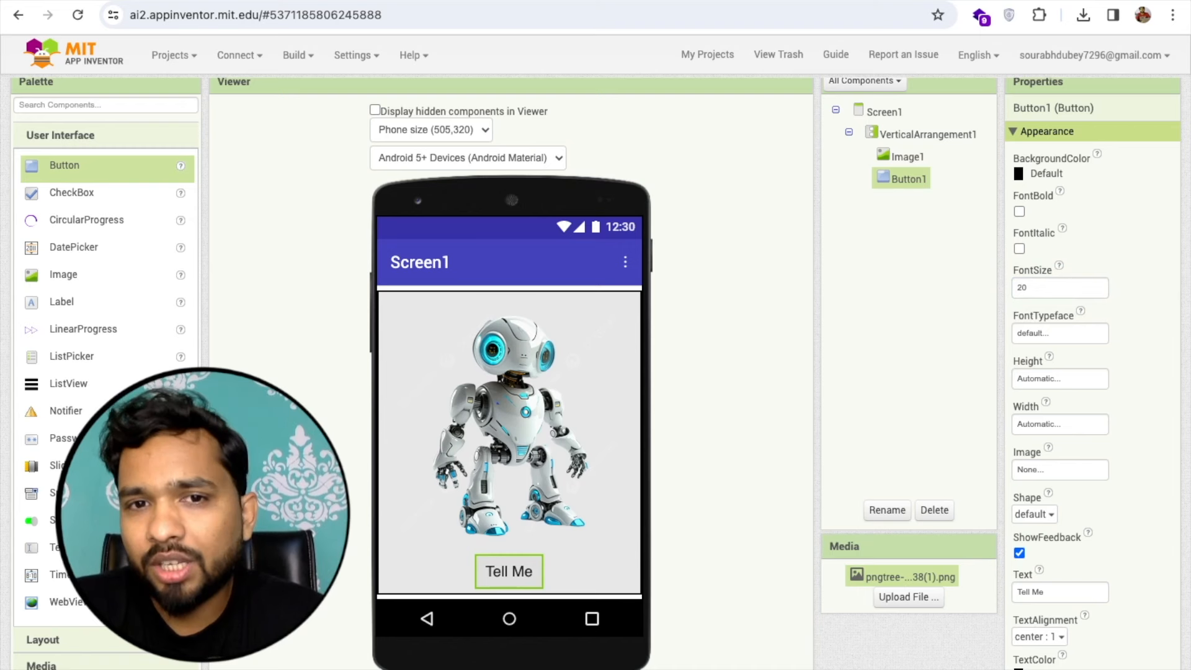
pyautogui.click(1058, 288)
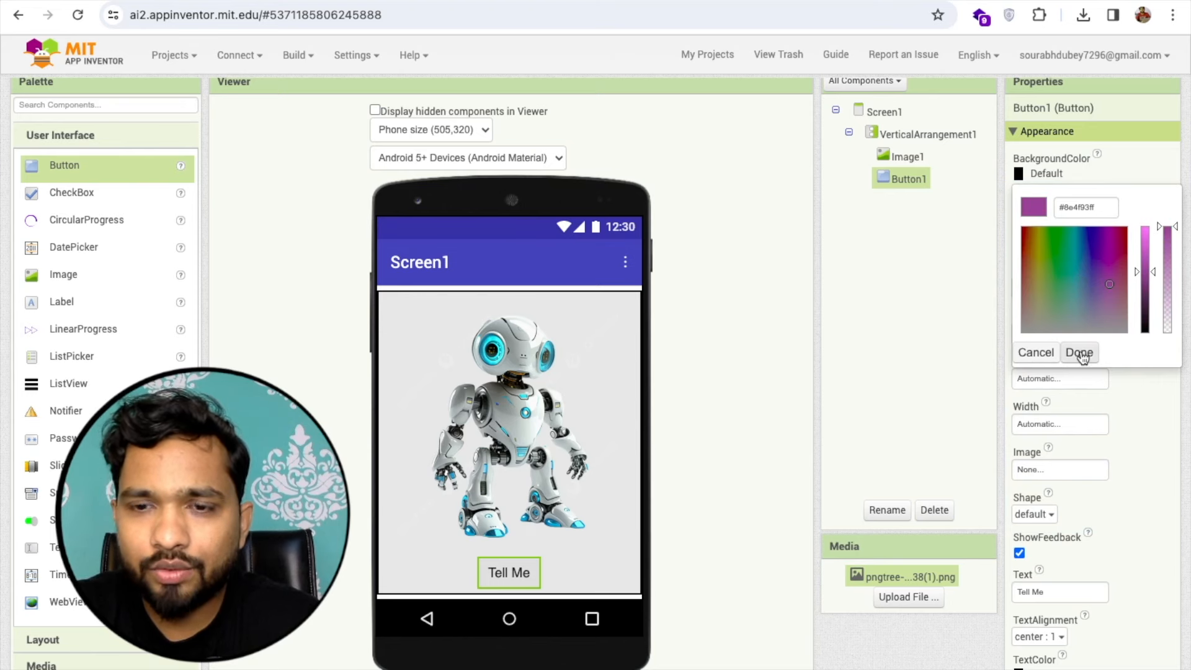
pyautogui.click(1078, 352)
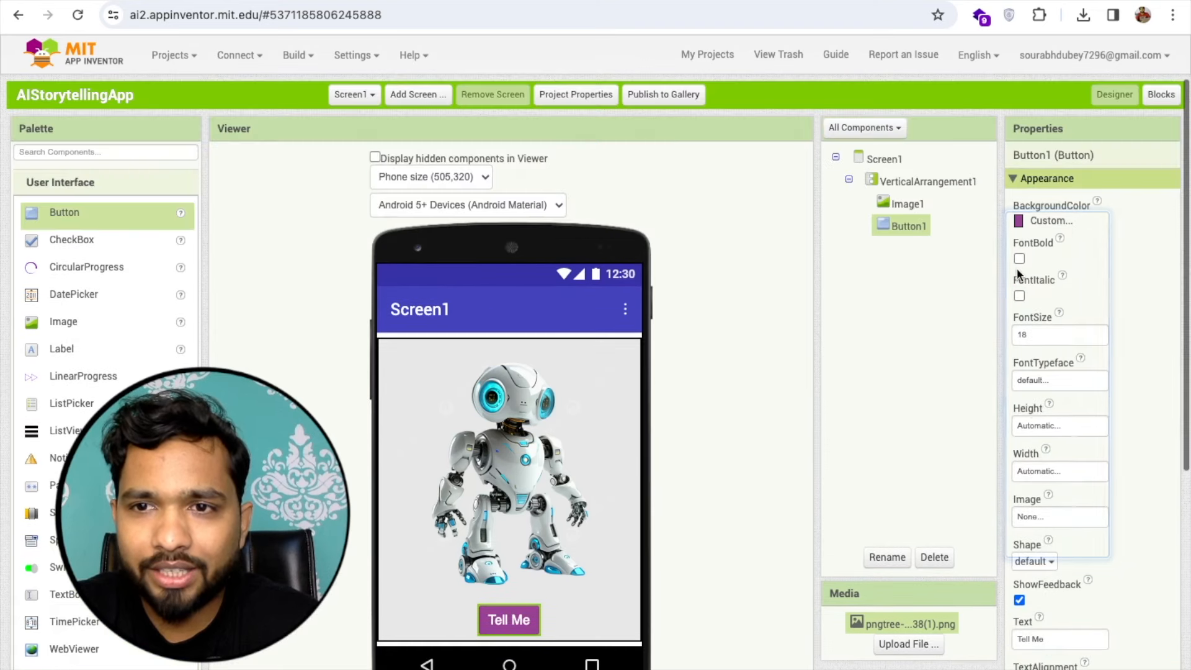
pyautogui.click(1019, 258)
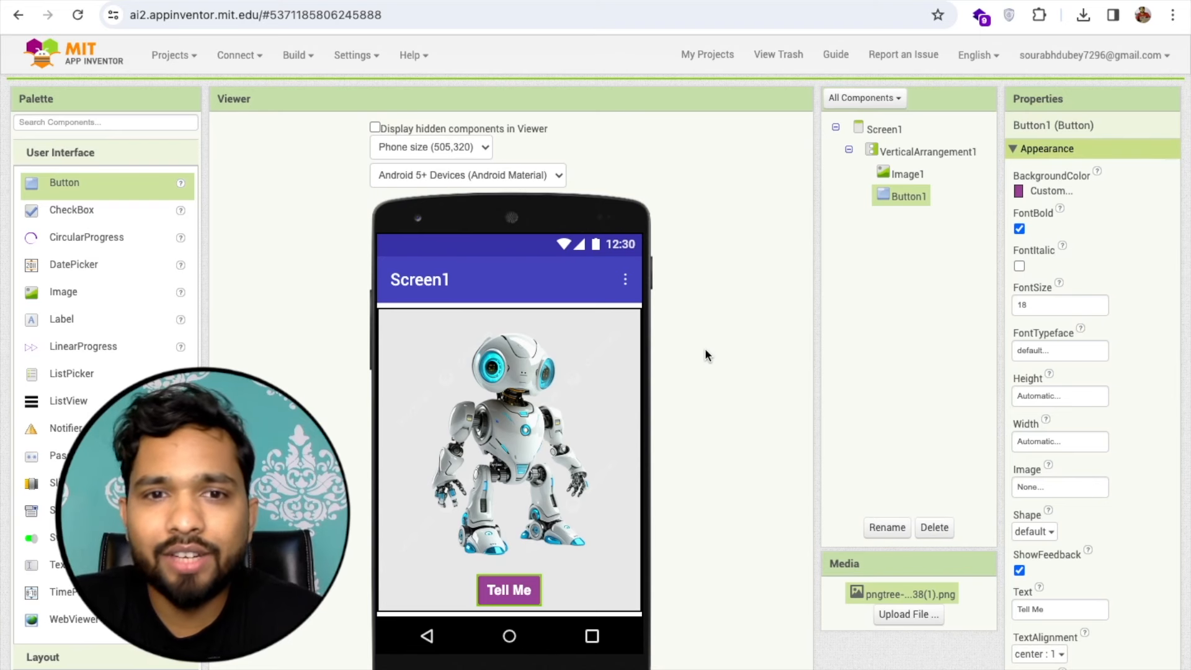
# Step: Set the Tell Me button's width to 70 percent
pyautogui.scroll(-3)
pyautogui.write('7')
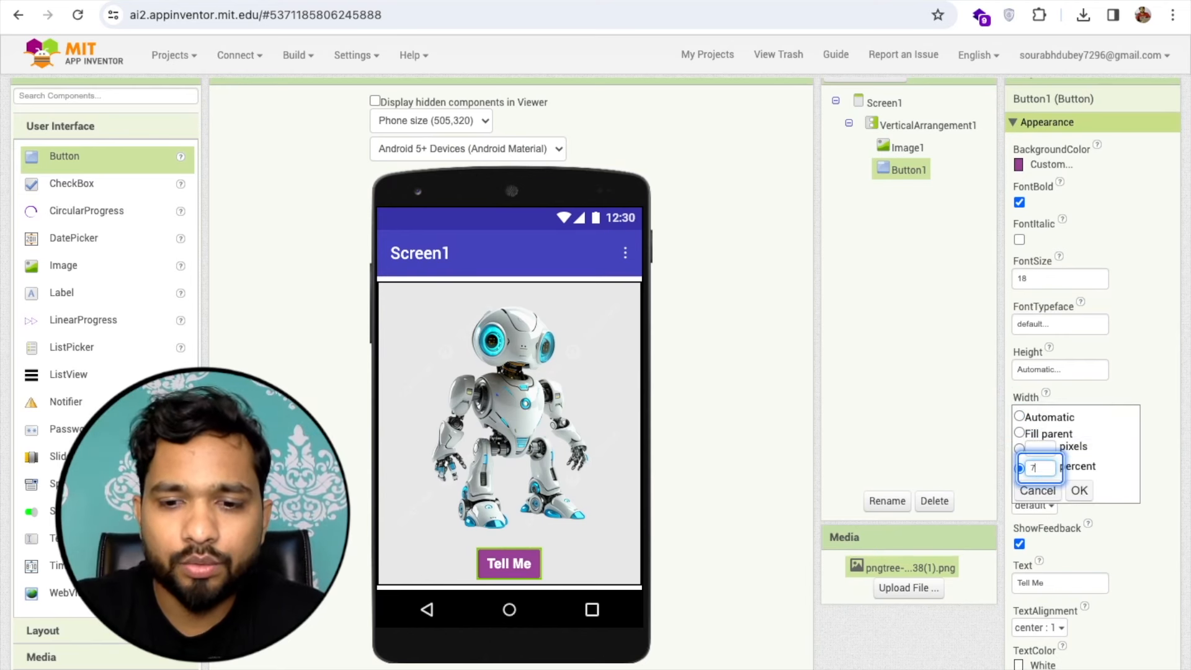
pyautogui.click(1078, 490)
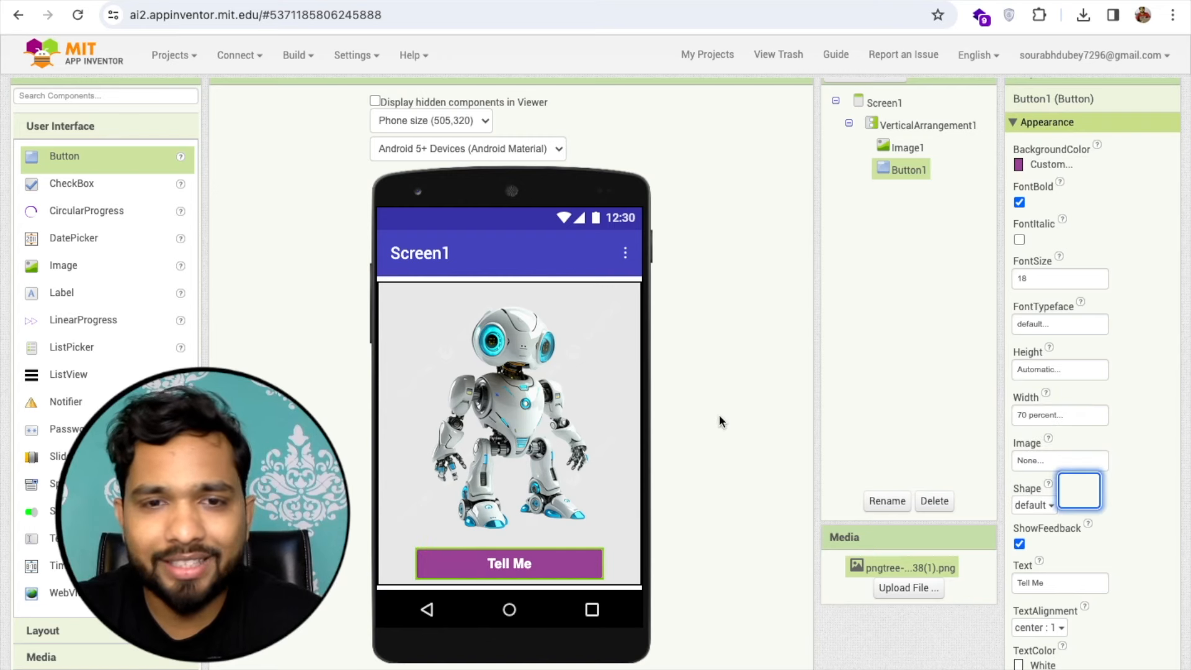
pyautogui.scroll(-3)
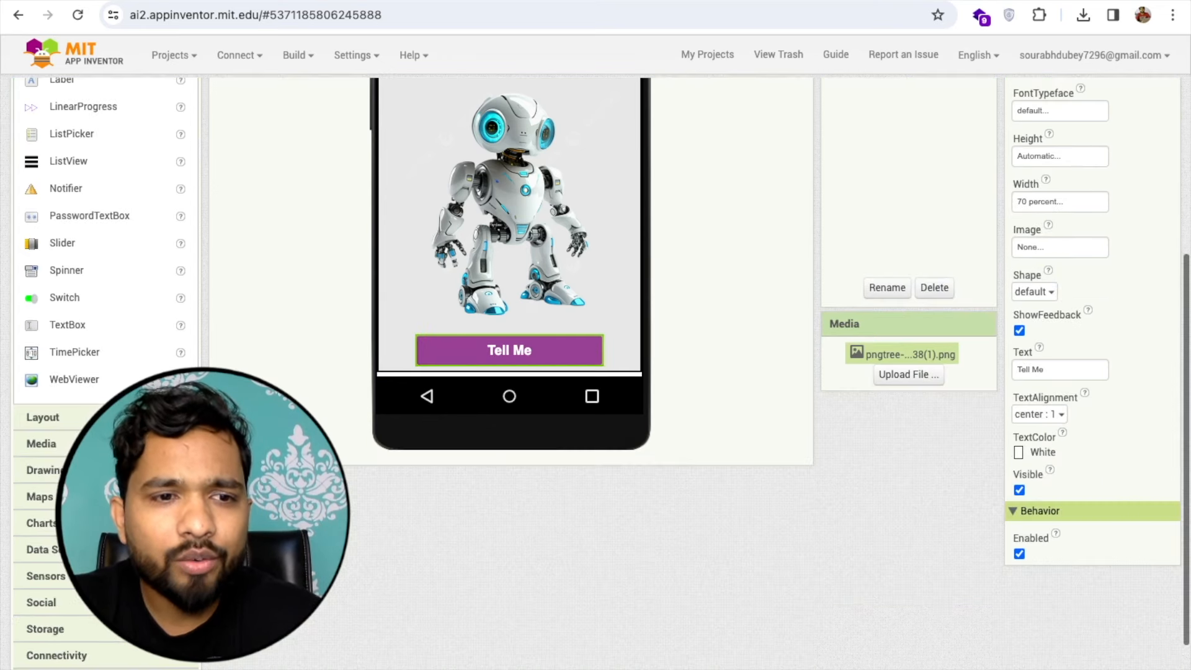
pyautogui.scroll(-3)
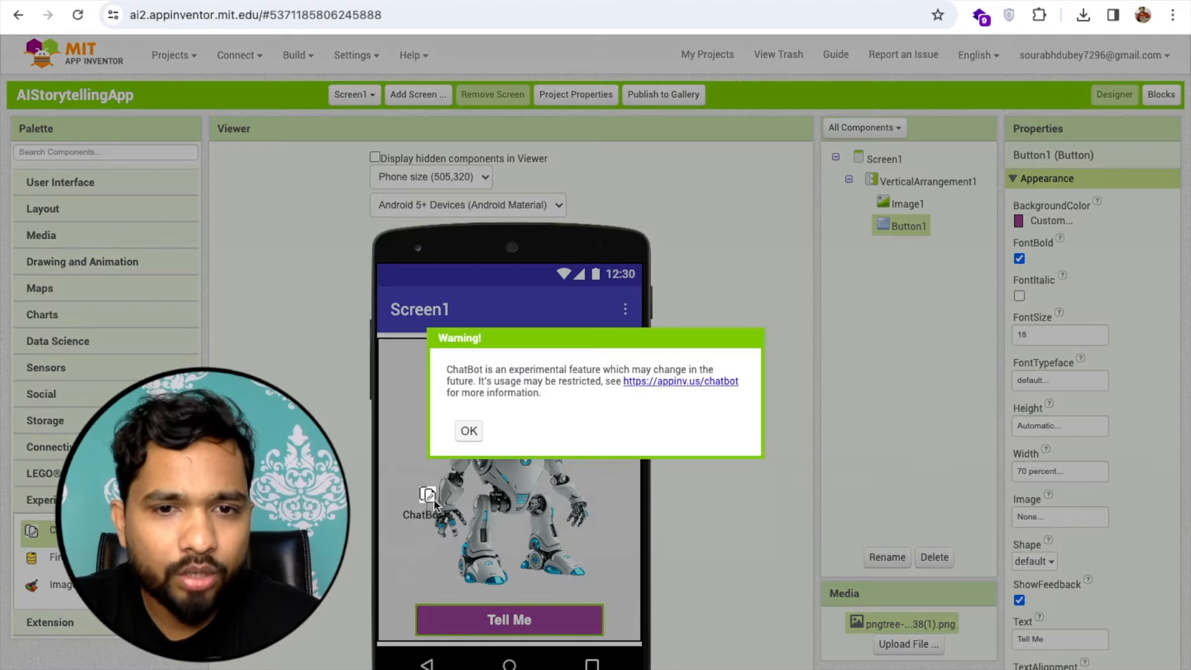
# Step: Add ChatBot1, ImageBot1, SpeechRecognizer1 and TextToSpeech1, dismissing the experimental-feature warnings
pyautogui.click(468, 431)
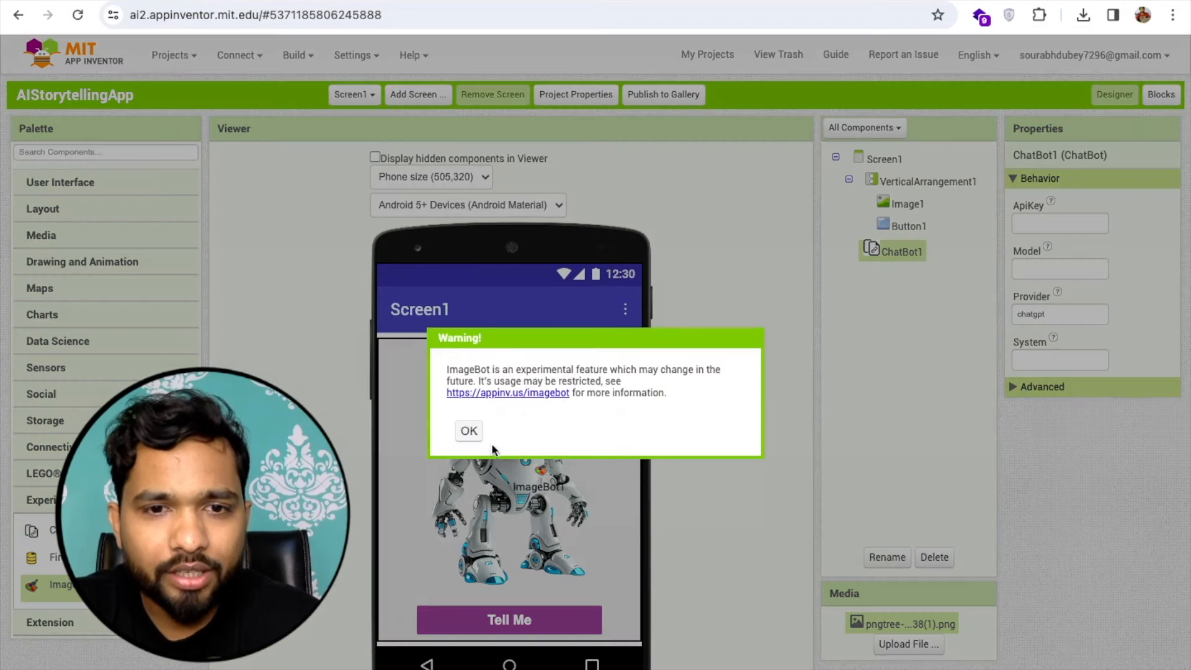
pyautogui.click(468, 430)
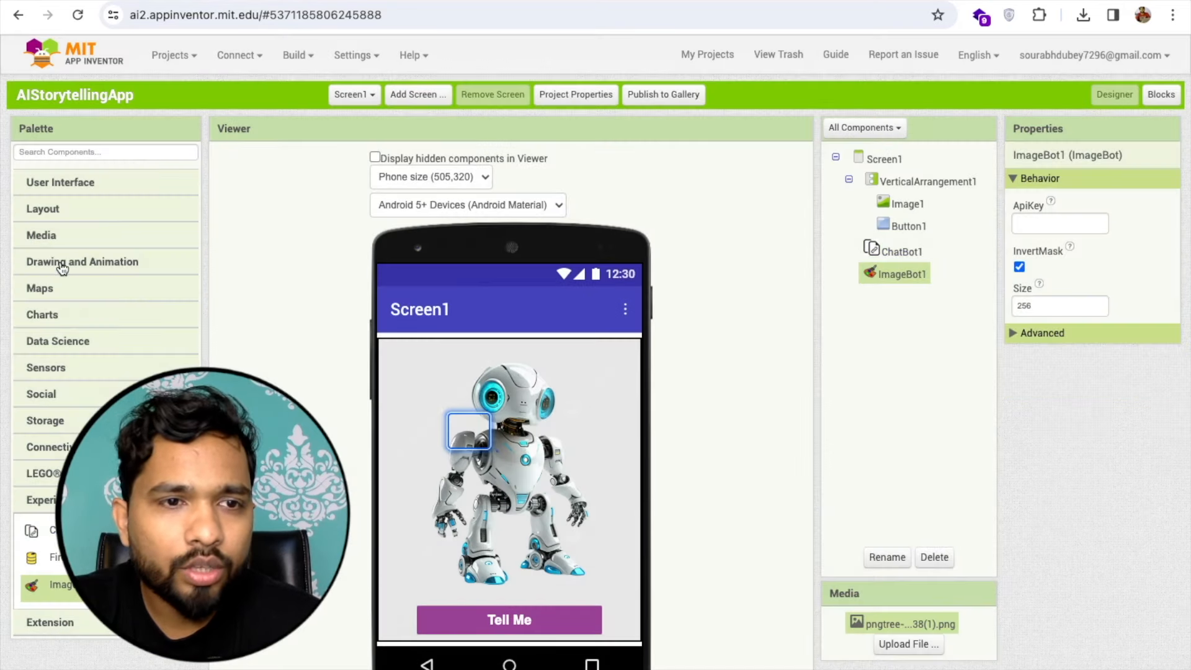
pyautogui.click(41, 235)
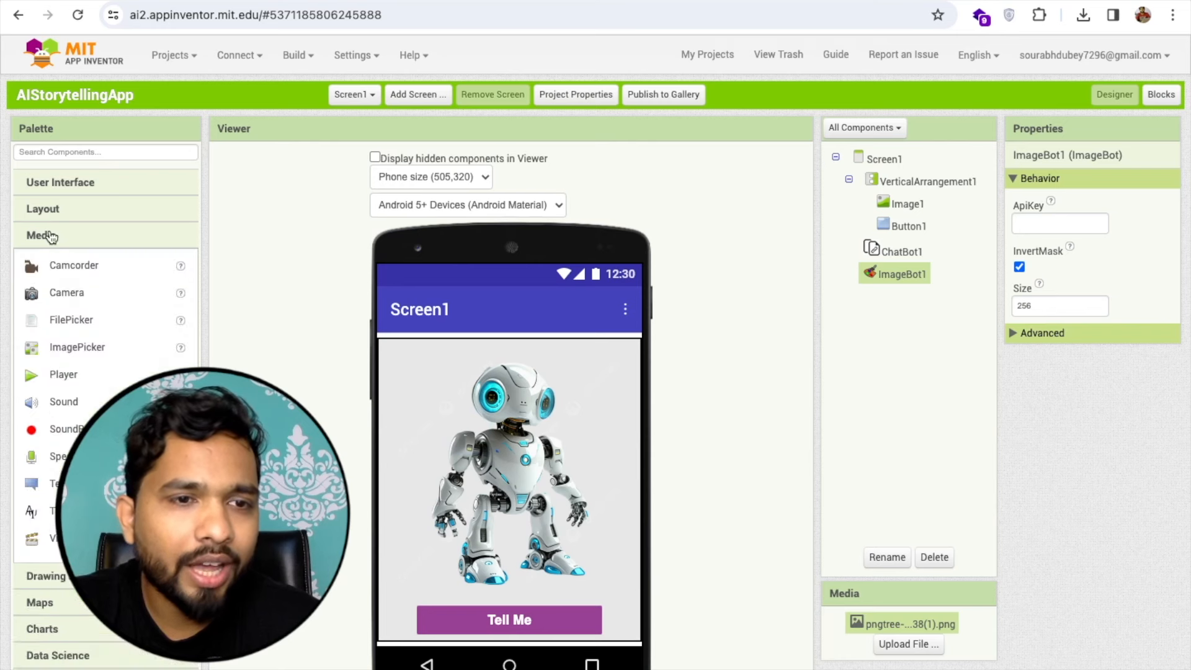
pyautogui.moveTo(57, 456); pyautogui.dragTo(467, 425)
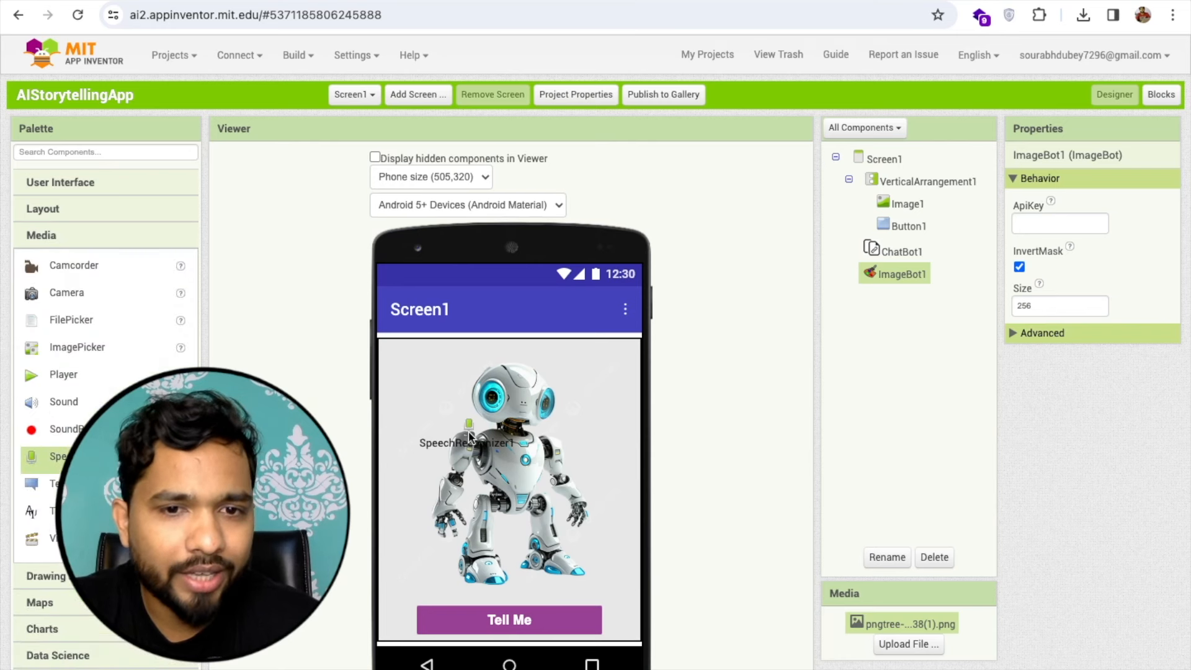
pyautogui.click(921, 296)
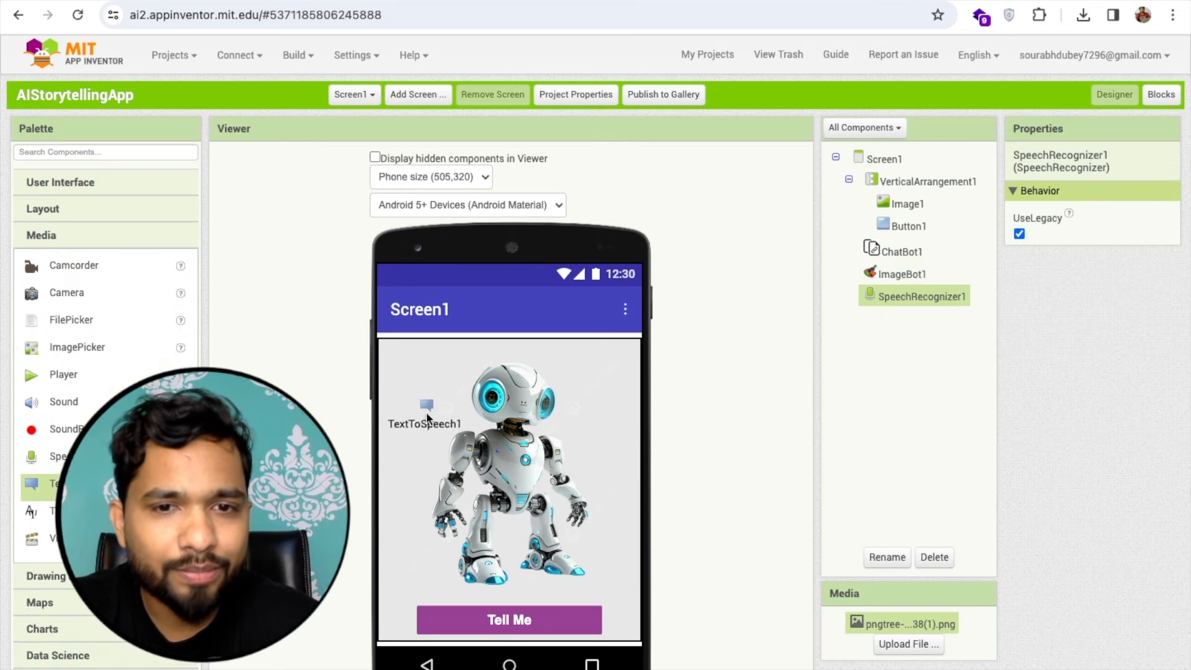
pyautogui.click(908, 318)
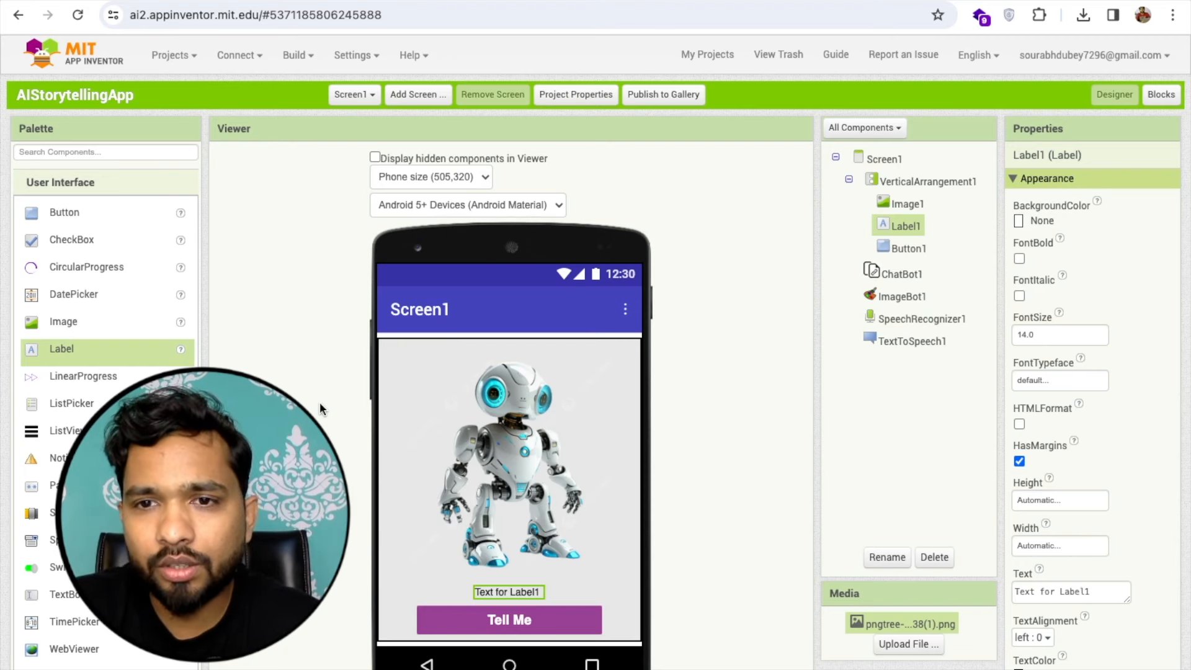
# Step: Place Label1 inside a VerticalScrollArrangement above Tell Me, with Width set to Fill parent
pyautogui.scroll(-3)
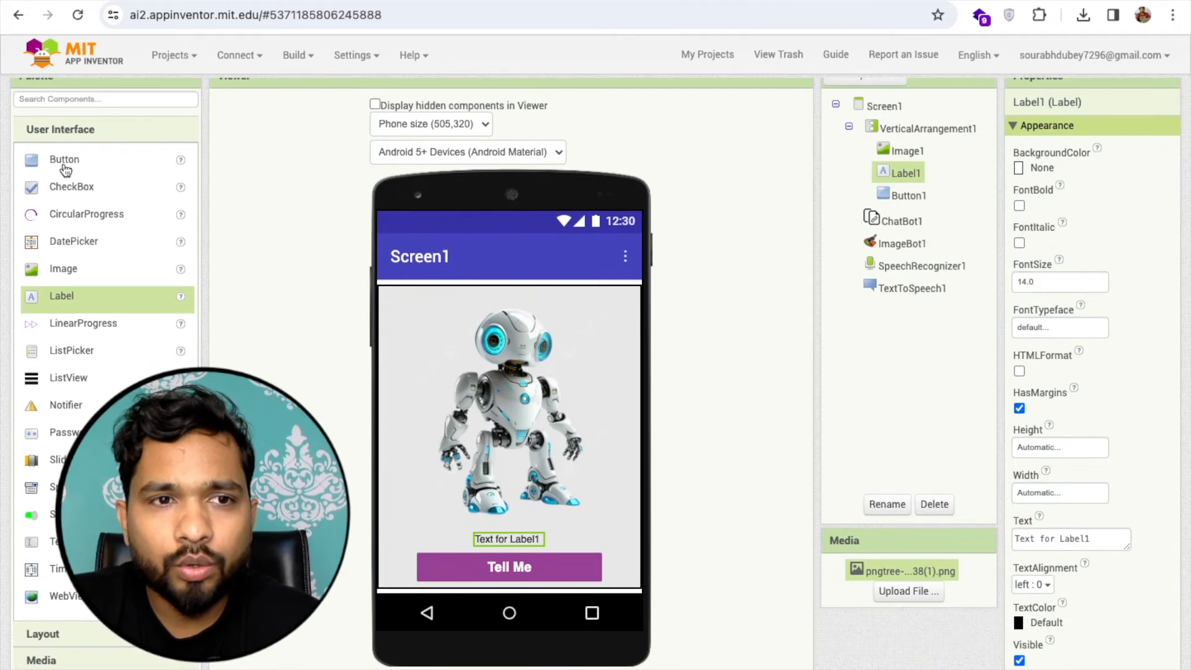
pyautogui.click(43, 156)
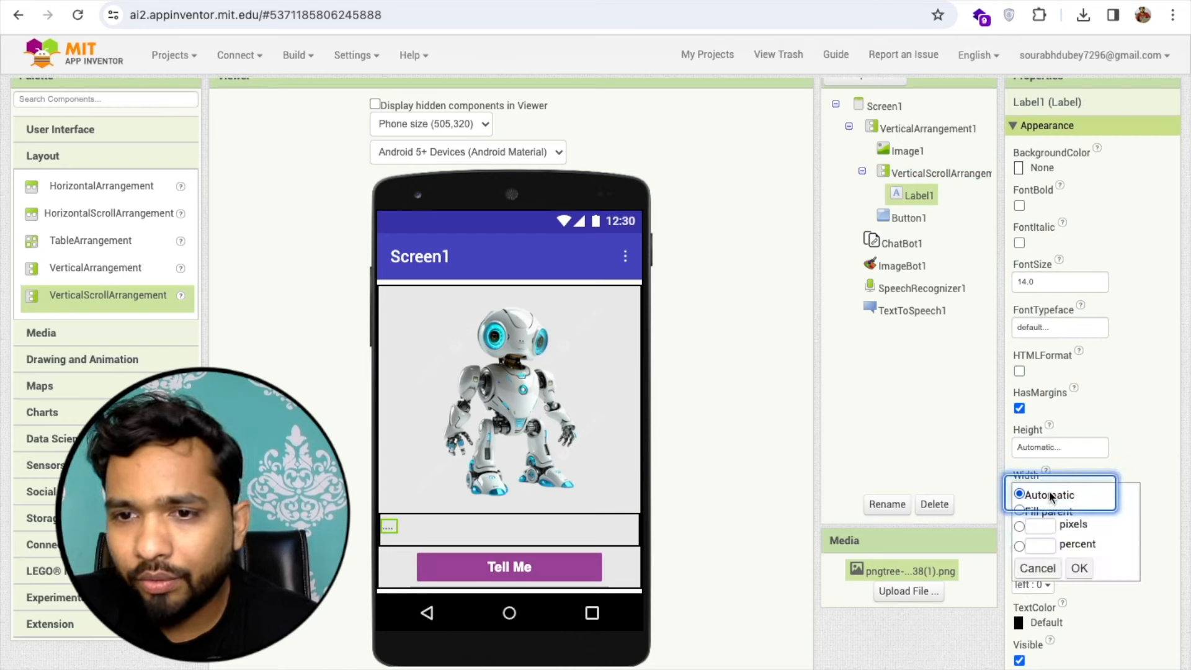
pyautogui.click(1078, 568)
pyautogui.write('AI')
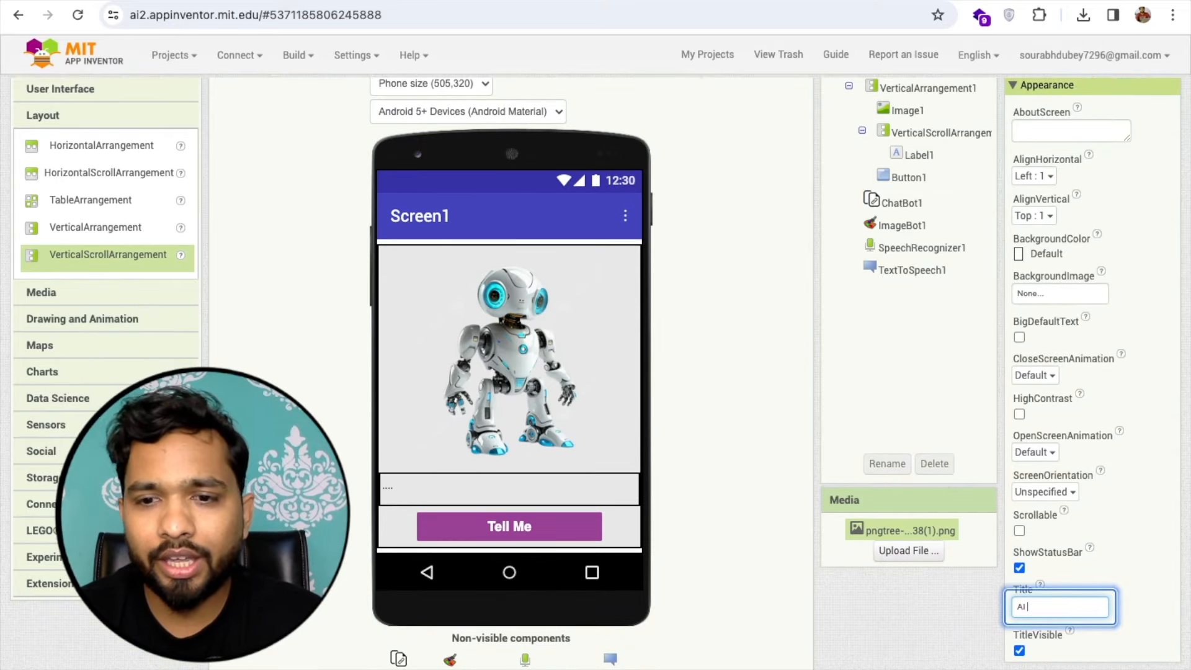
# Step: Set Screen1's Title to 'AI Story Telling App' and switch to the Blocks editor
pyautogui.write('Story T')
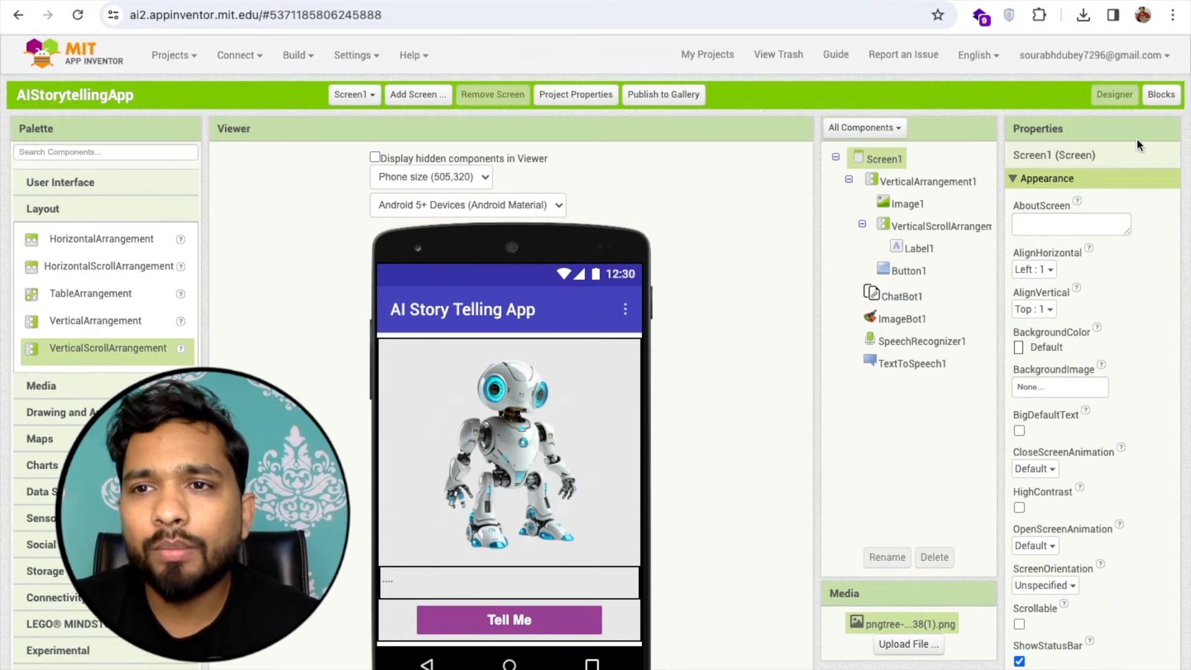
pyautogui.click(1160, 94)
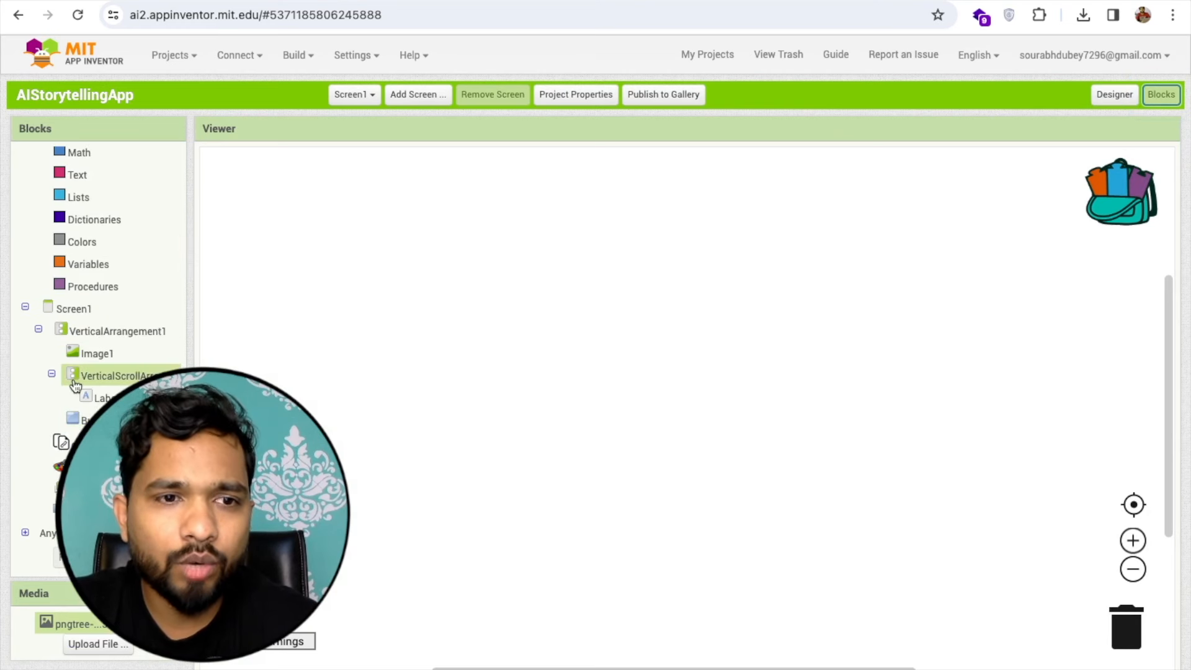
# Step: Build Screen1.Initialize calling TextToSpeech1.Speak with a welcome message asking which story to tell
pyautogui.click(74, 308)
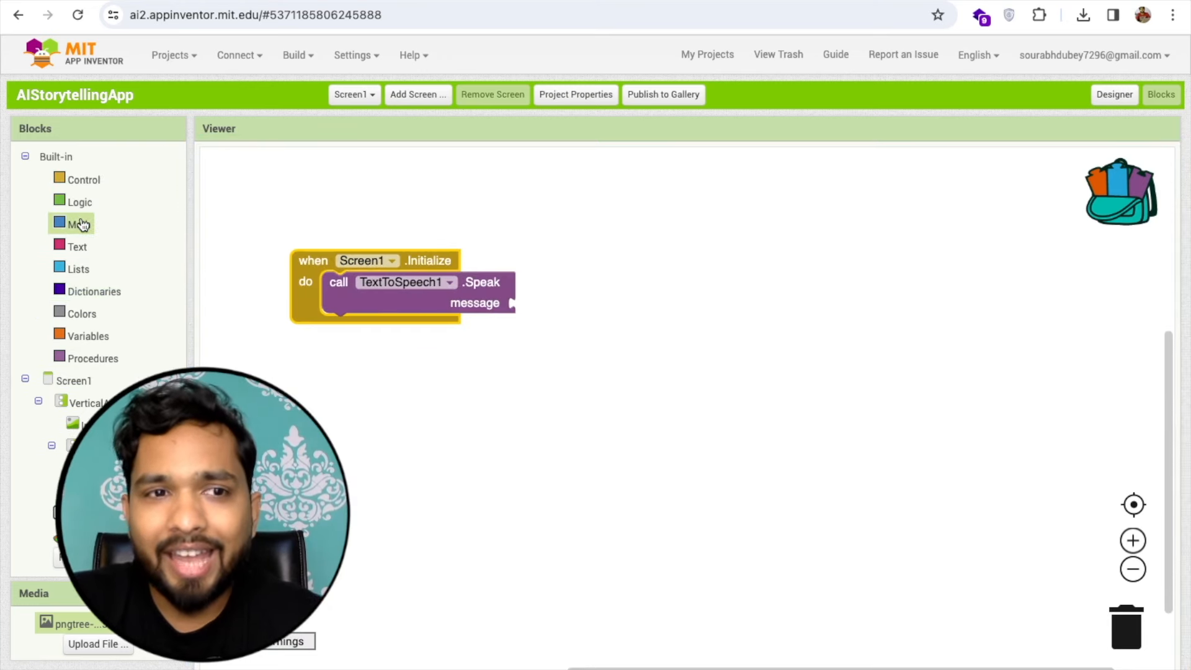
pyautogui.click(77, 246)
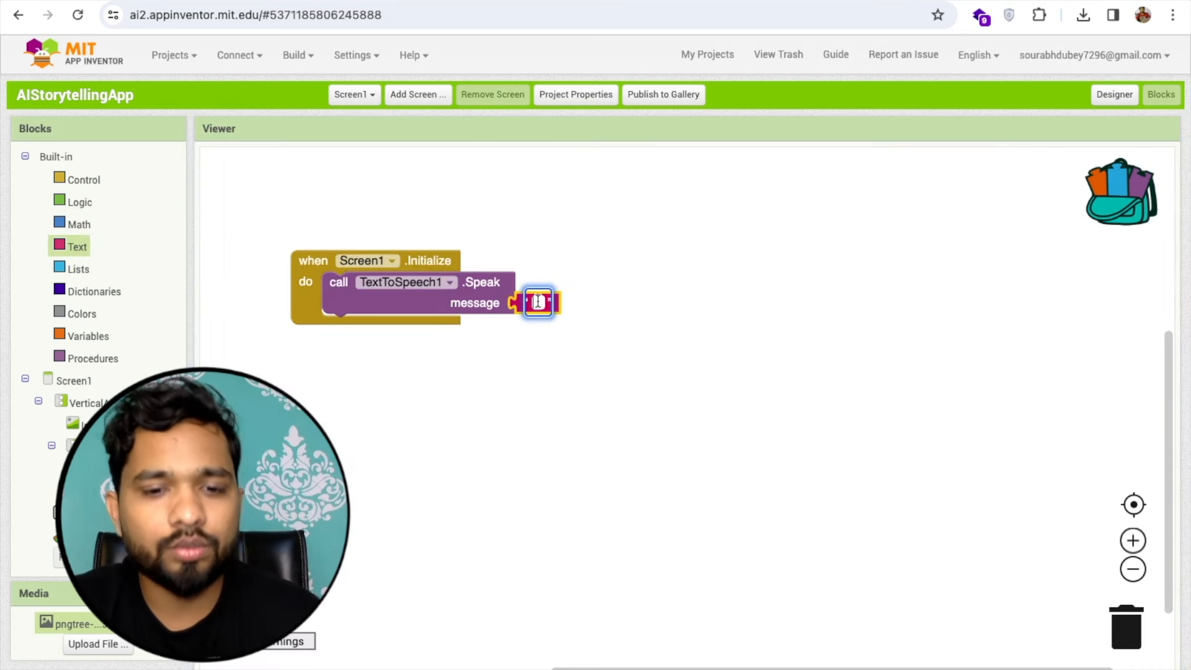
pyautogui.write('Welcome o')
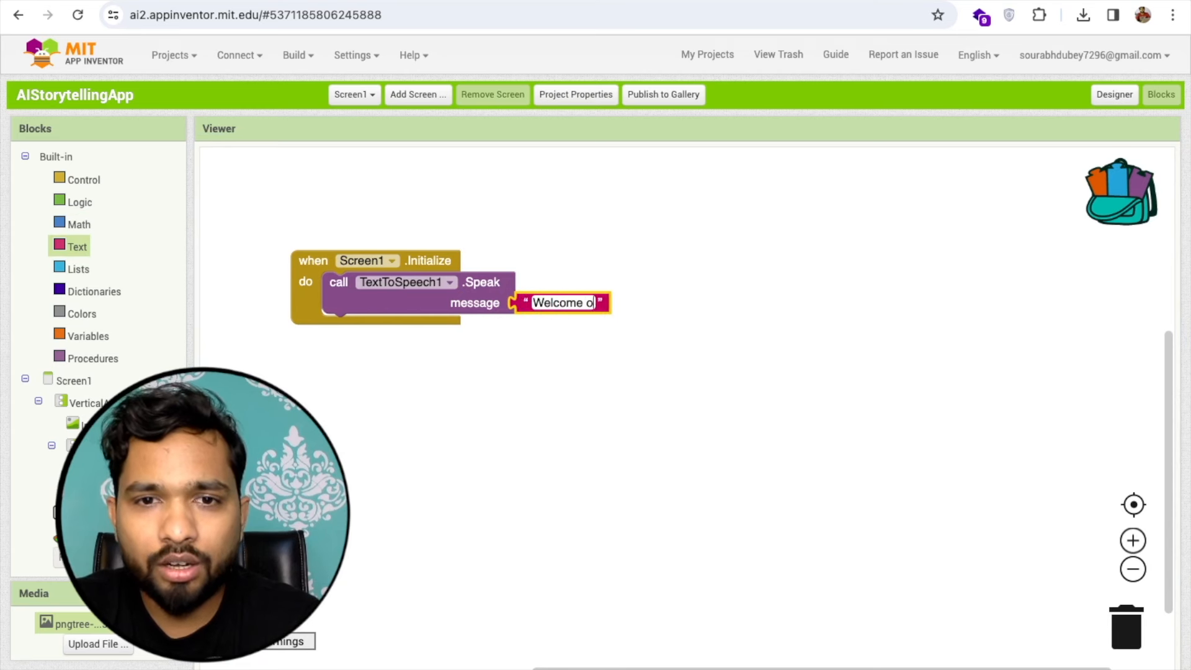
pyautogui.write('n Boa')
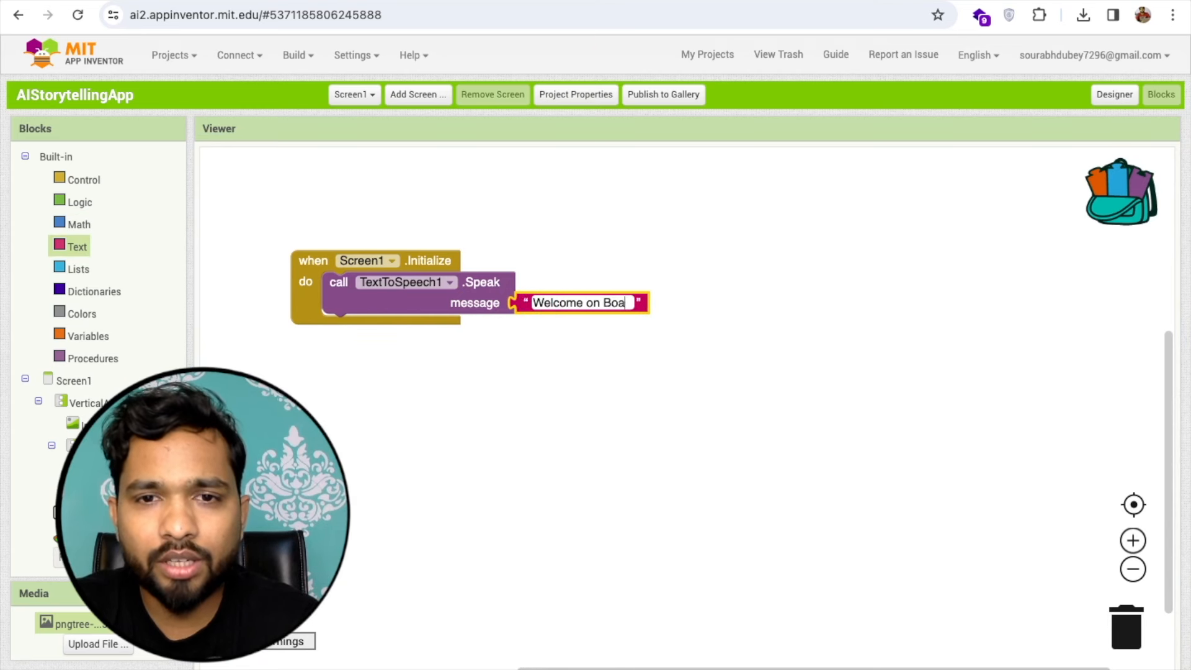
pyautogui.press('Backspace')
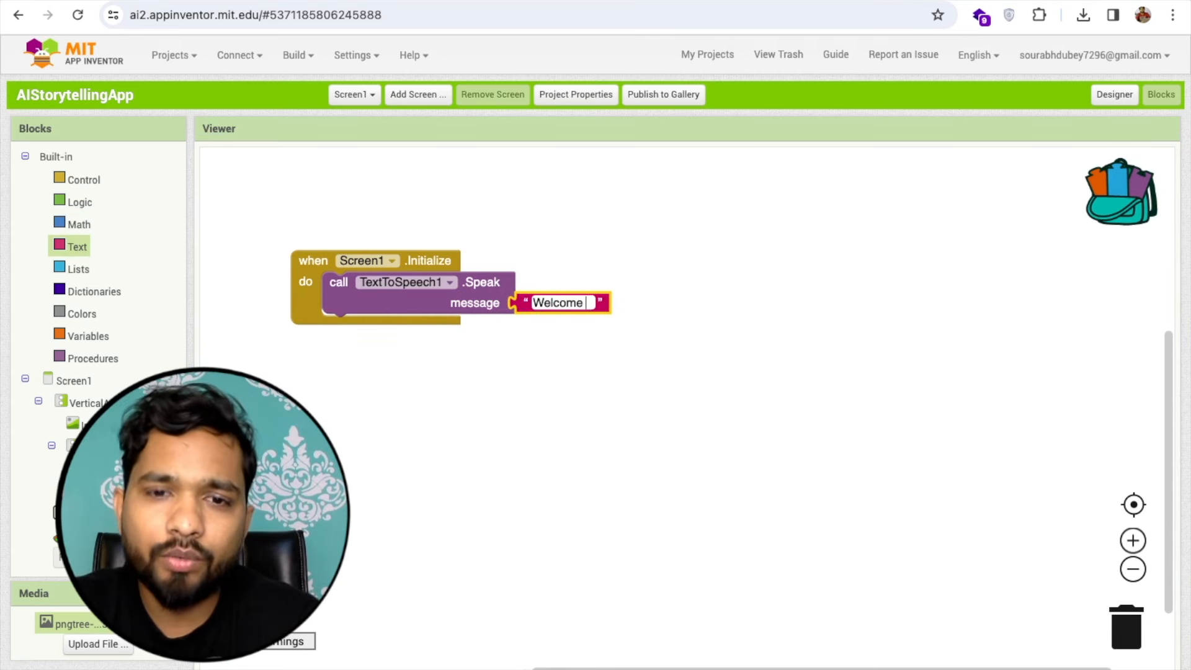
pyautogui.write('TCB,')
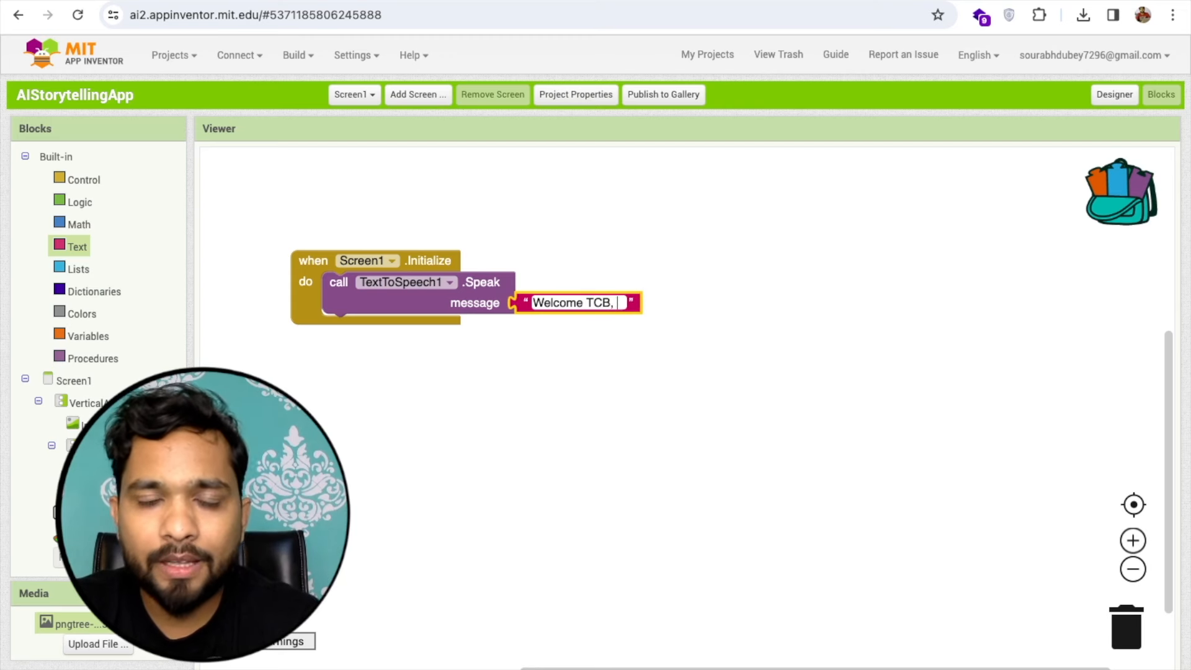
pyautogui.write('Please')
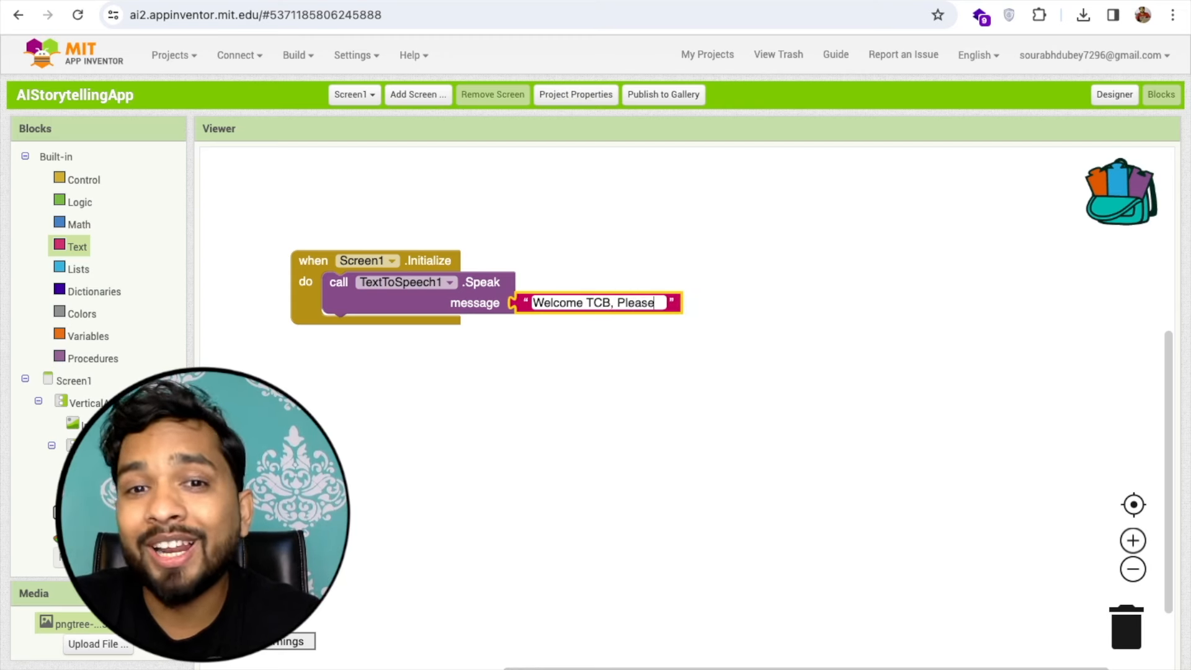
pyautogui.write('Welcome Hu')
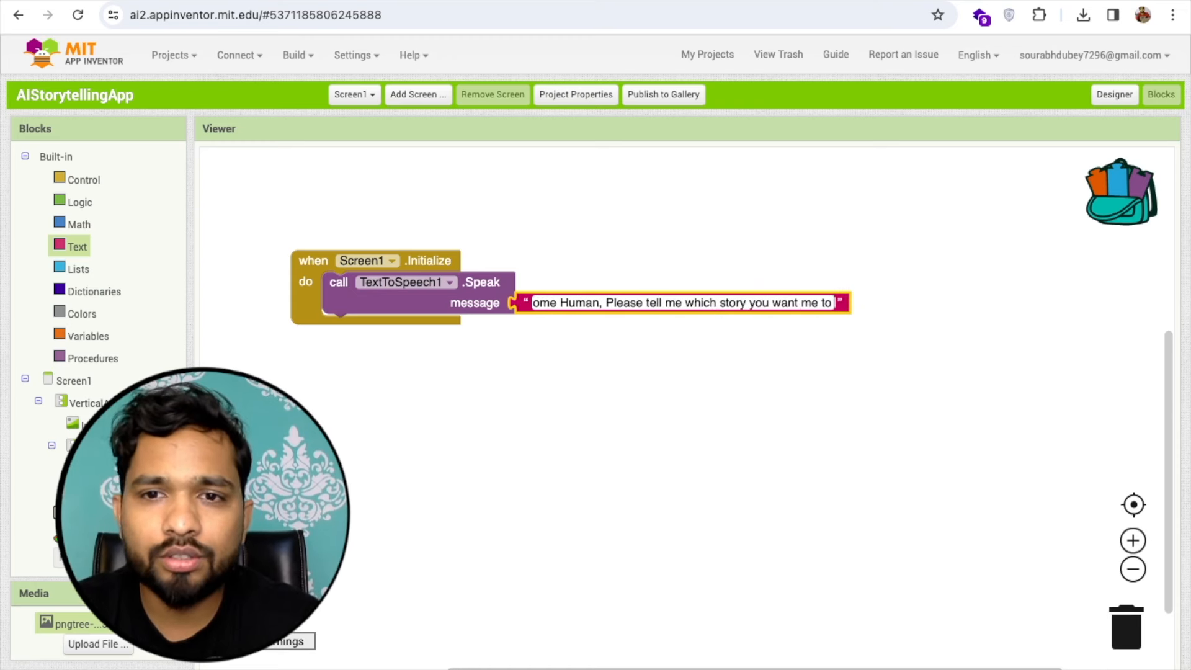
pyautogui.write('tell')
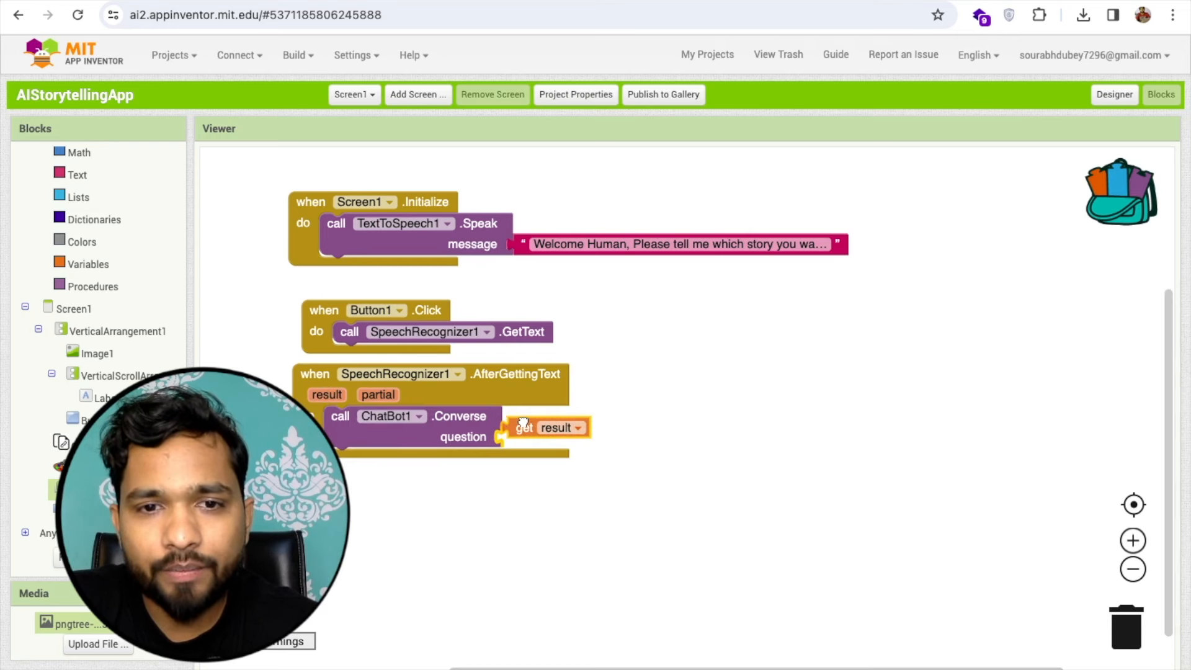
# Step: Feed the recognized speech result into ChatBot1.Converse and bring up ChatBot1's blocks
pyautogui.moveTo(545, 427); pyautogui.dragTo(544, 436)
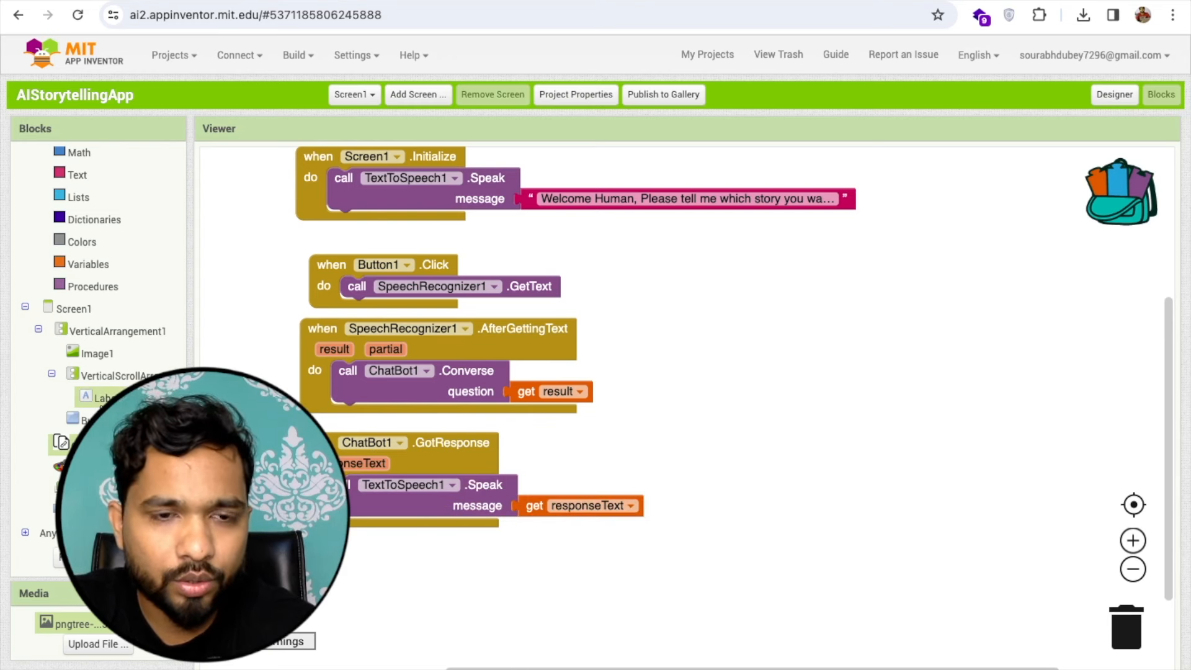
pyautogui.click(104, 397)
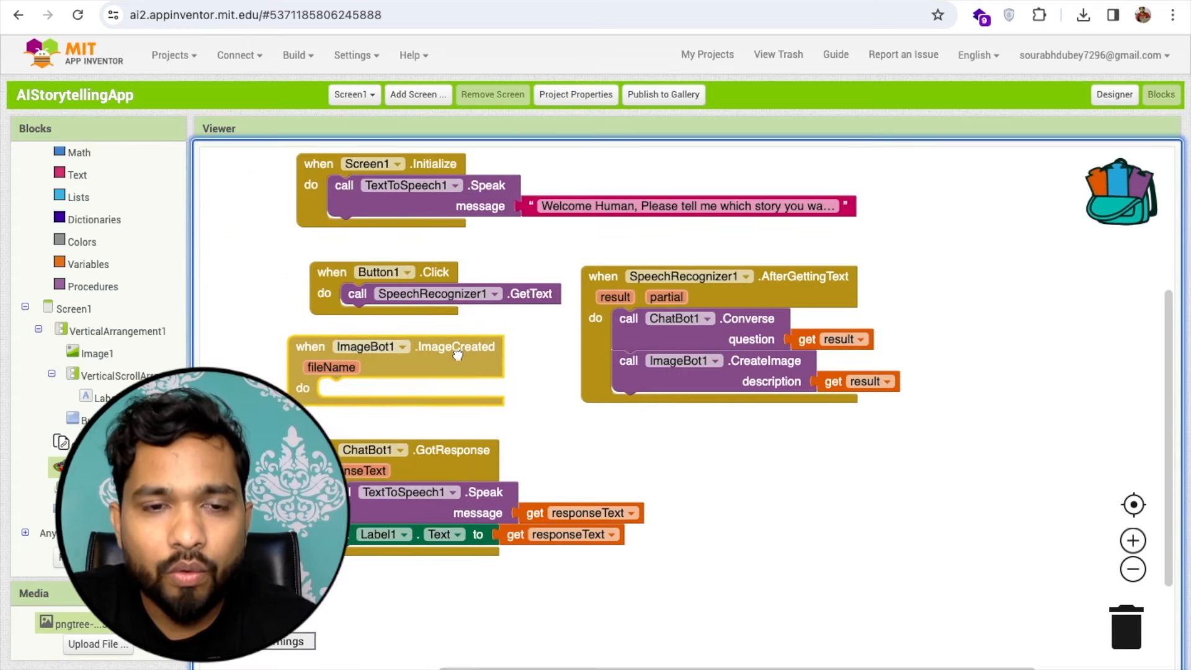
# Step: Place the ImageBot1.ImageCreated event block that sets Image1.Picture to fileName
pyautogui.click(95, 353)
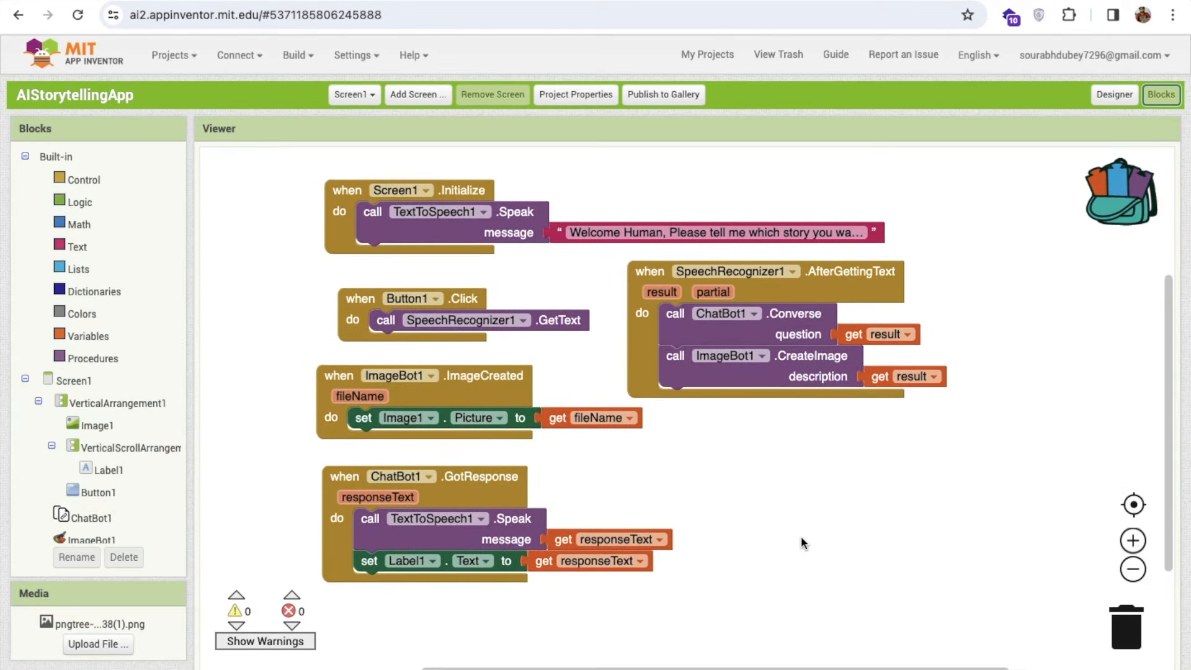
pyautogui.moveTo(883, 549)
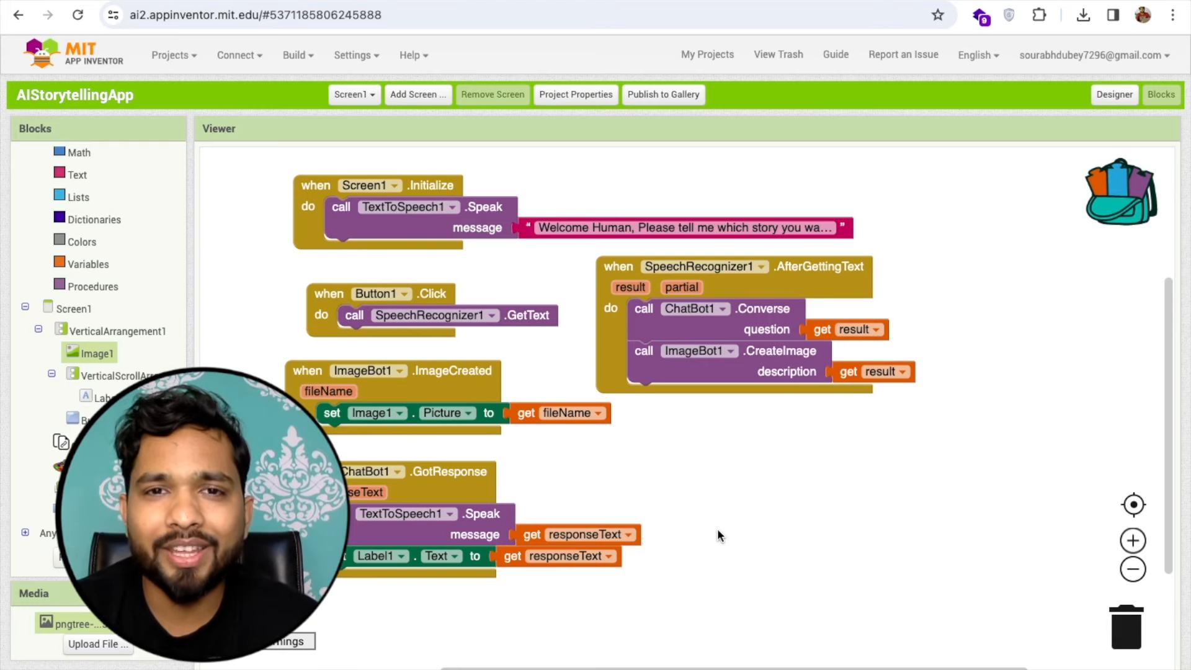
# Step: Switch back to the Designer to view the robot image, story label and Tell Me button
pyautogui.click(1114, 94)
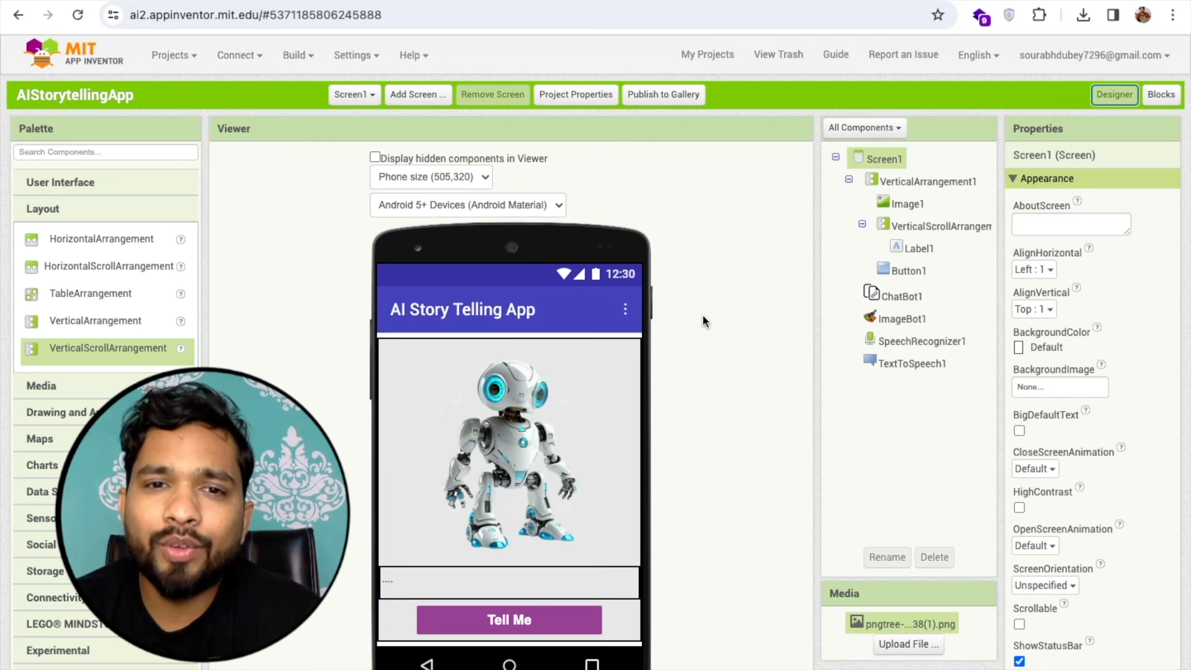